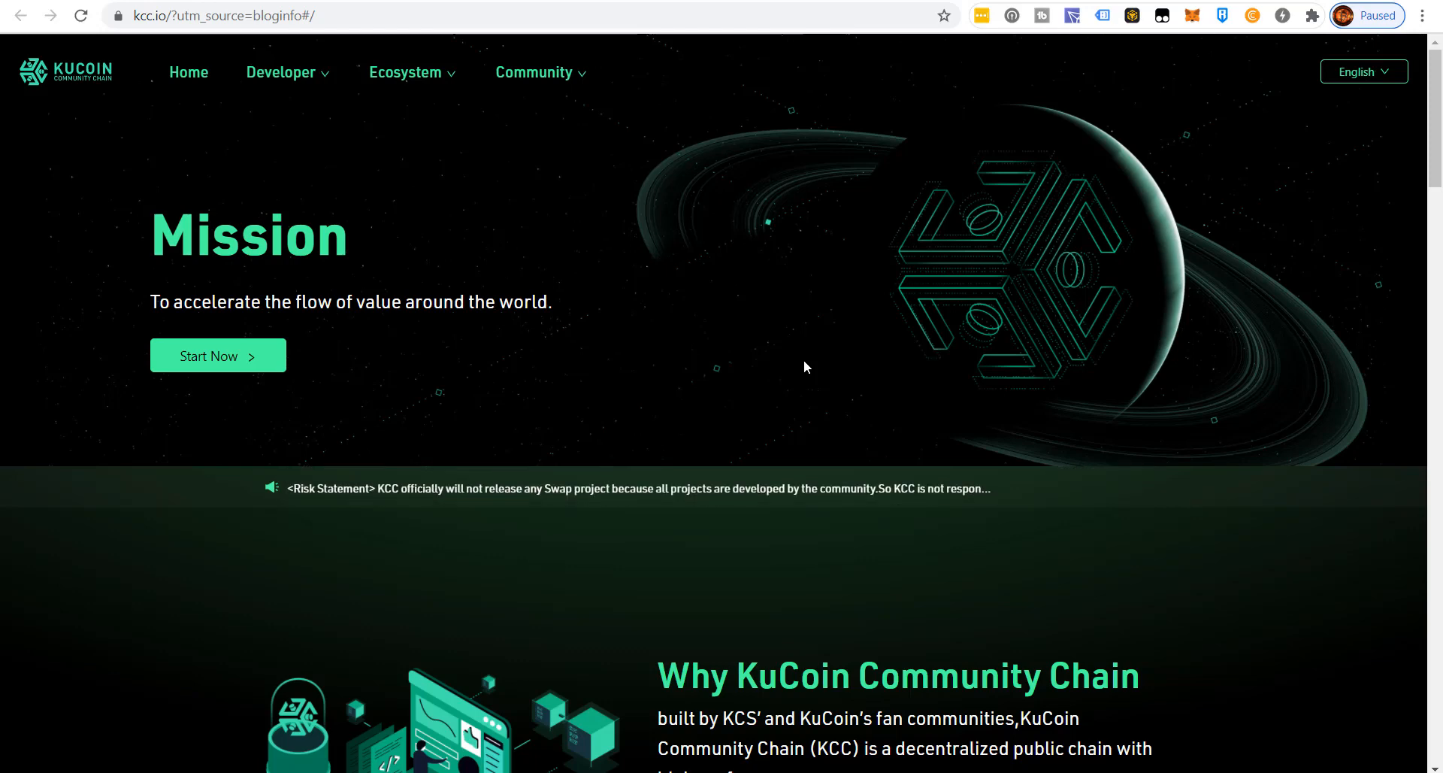
{"action": "mouse_move", "coordinate": [760, 175]}
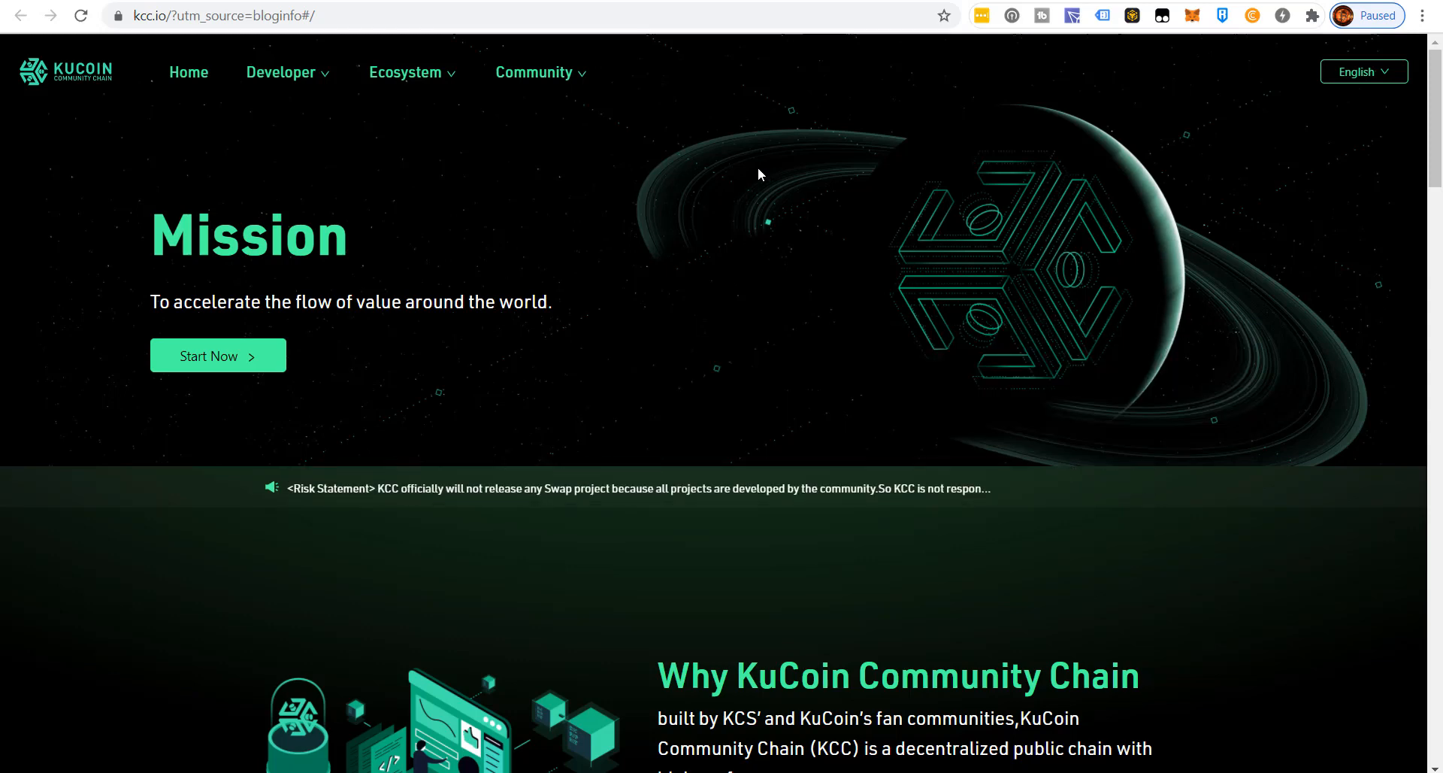
- Scroll the kcc.io homepage down to the 'Why KuCoin Community Chain' description
{"action": "scroll", "scroll_direction": "down", "scroll_amount": 3}
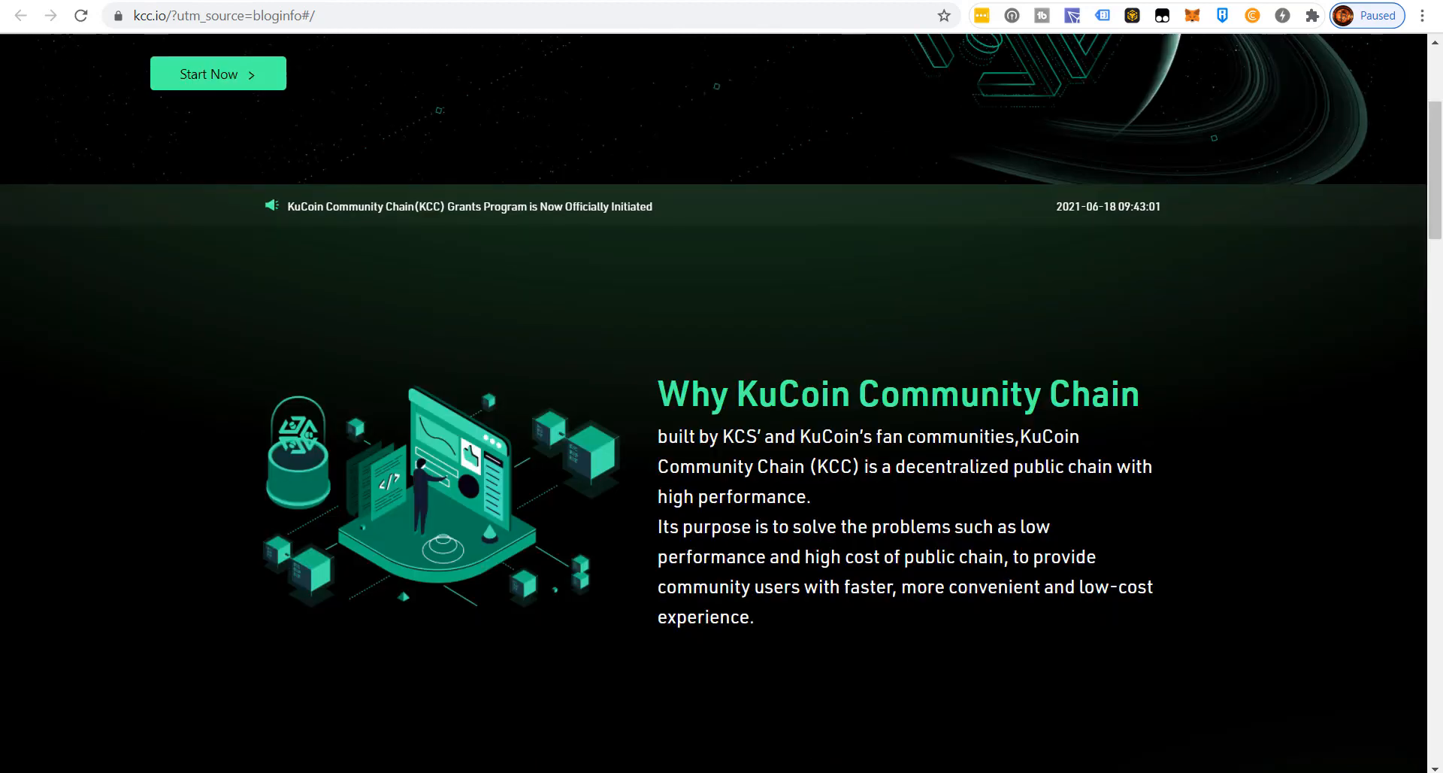
{"action": "mouse_move", "coordinate": [787, 455]}
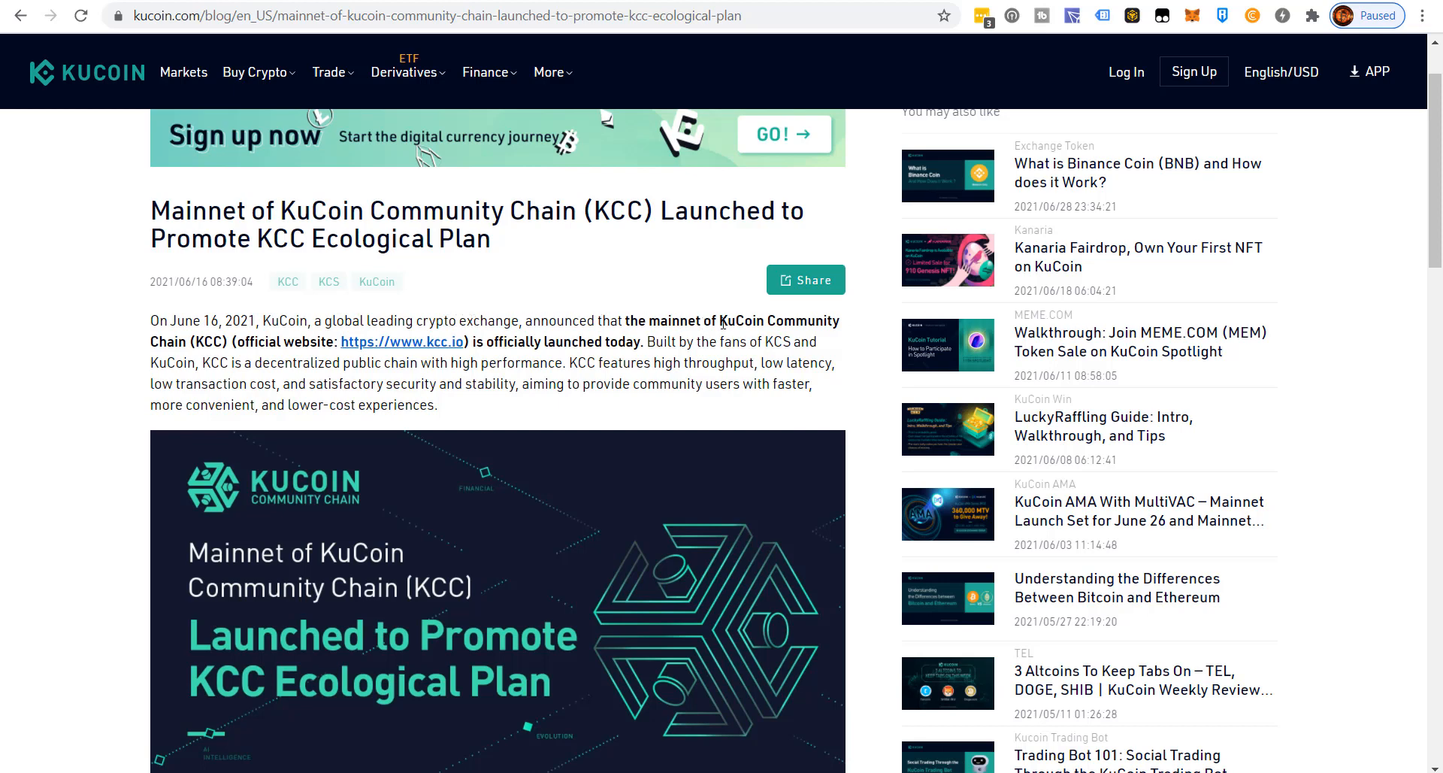
{"action": "mouse_move", "coordinate": [412, 352]}
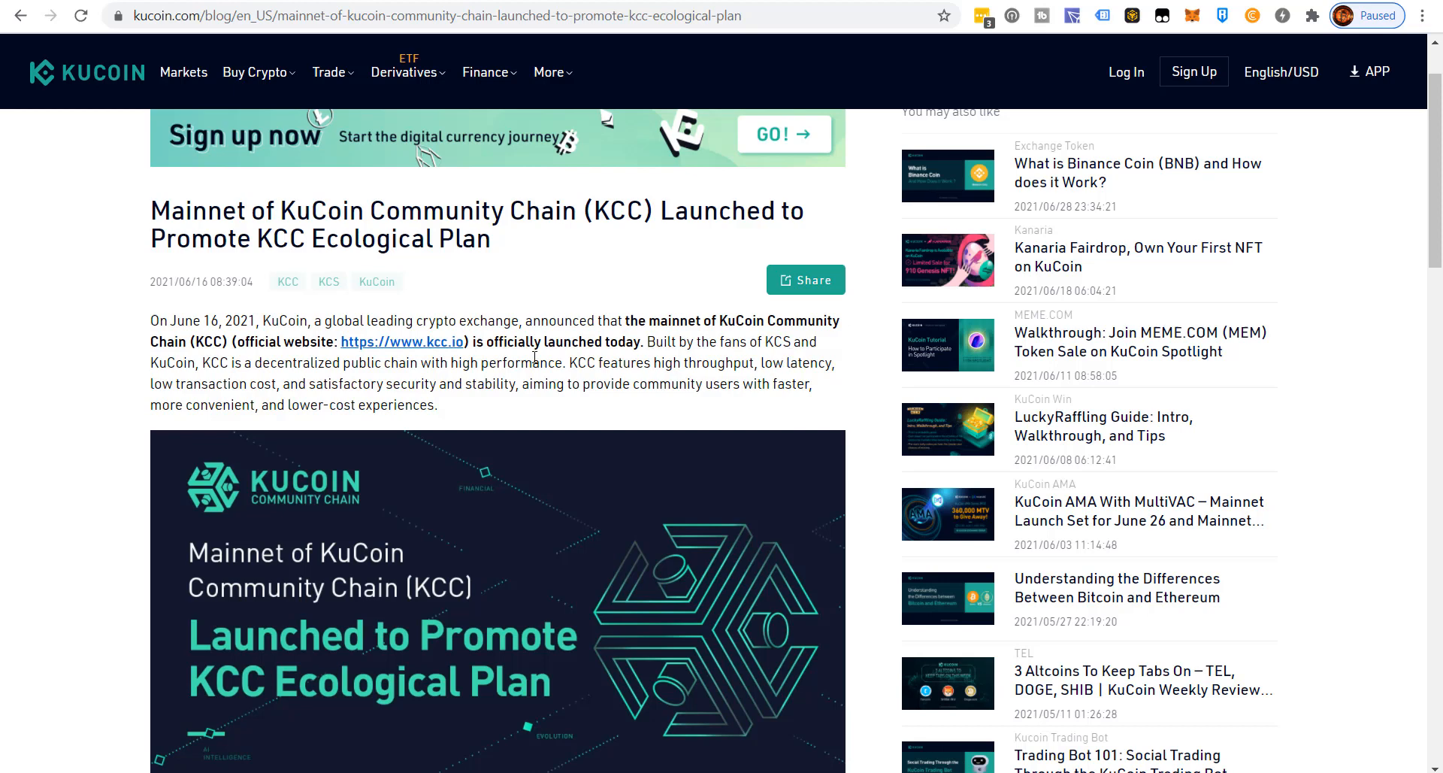
{"action": "mouse_move", "coordinate": [265, 380]}
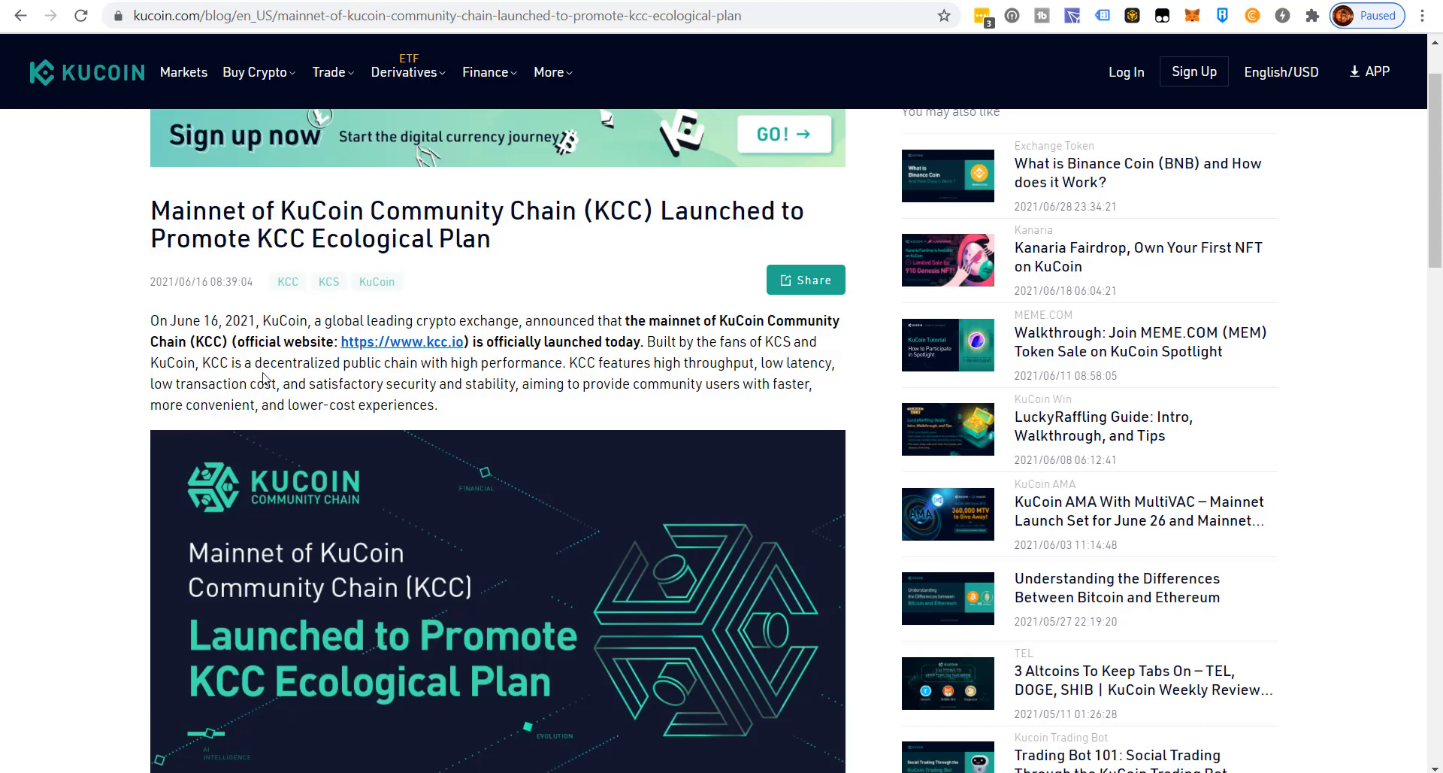
{"action": "mouse_move", "coordinate": [136, 400]}
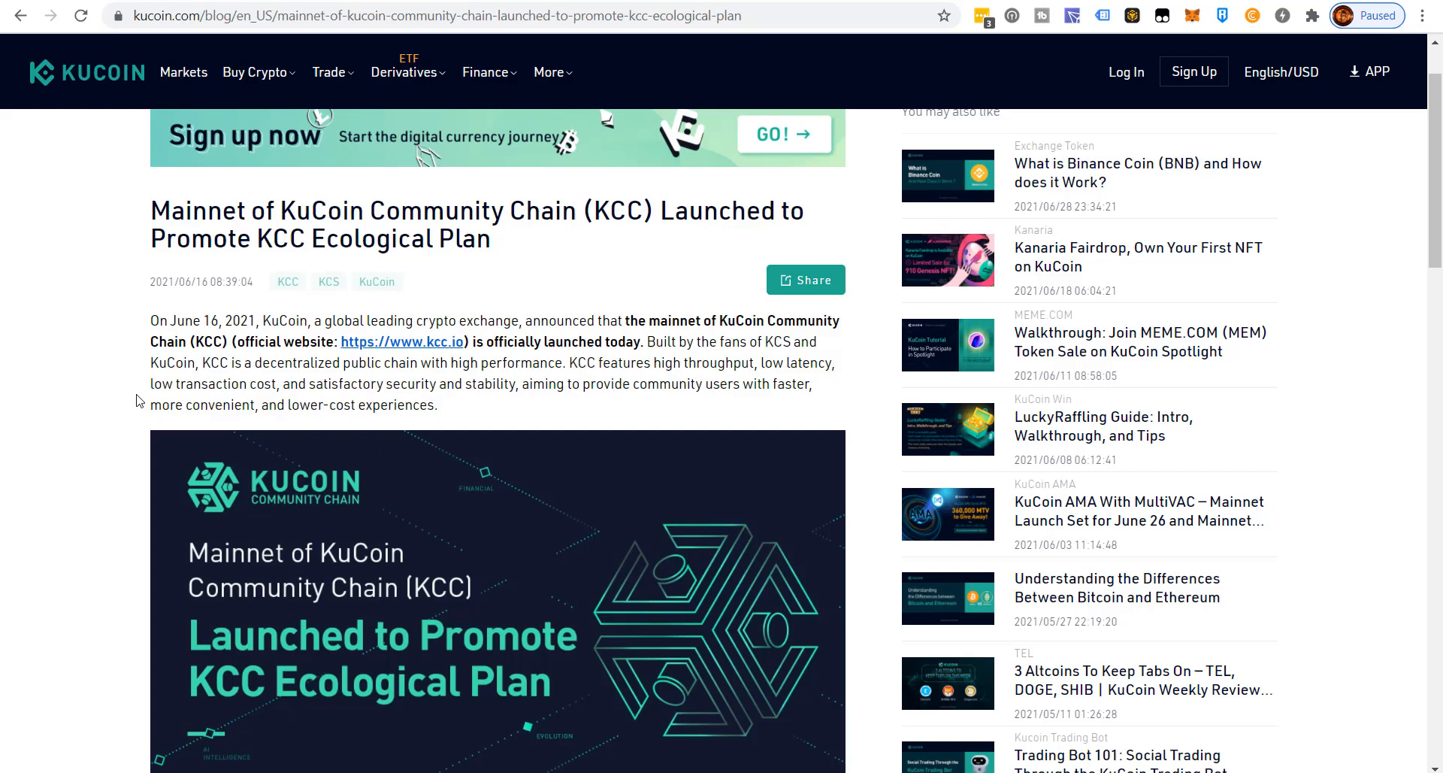
- Scroll the blog article to the PoSA consensus and ERC20 compatibility paragraphs
{"action": "scroll", "scroll_direction": "down", "scroll_amount": 3}
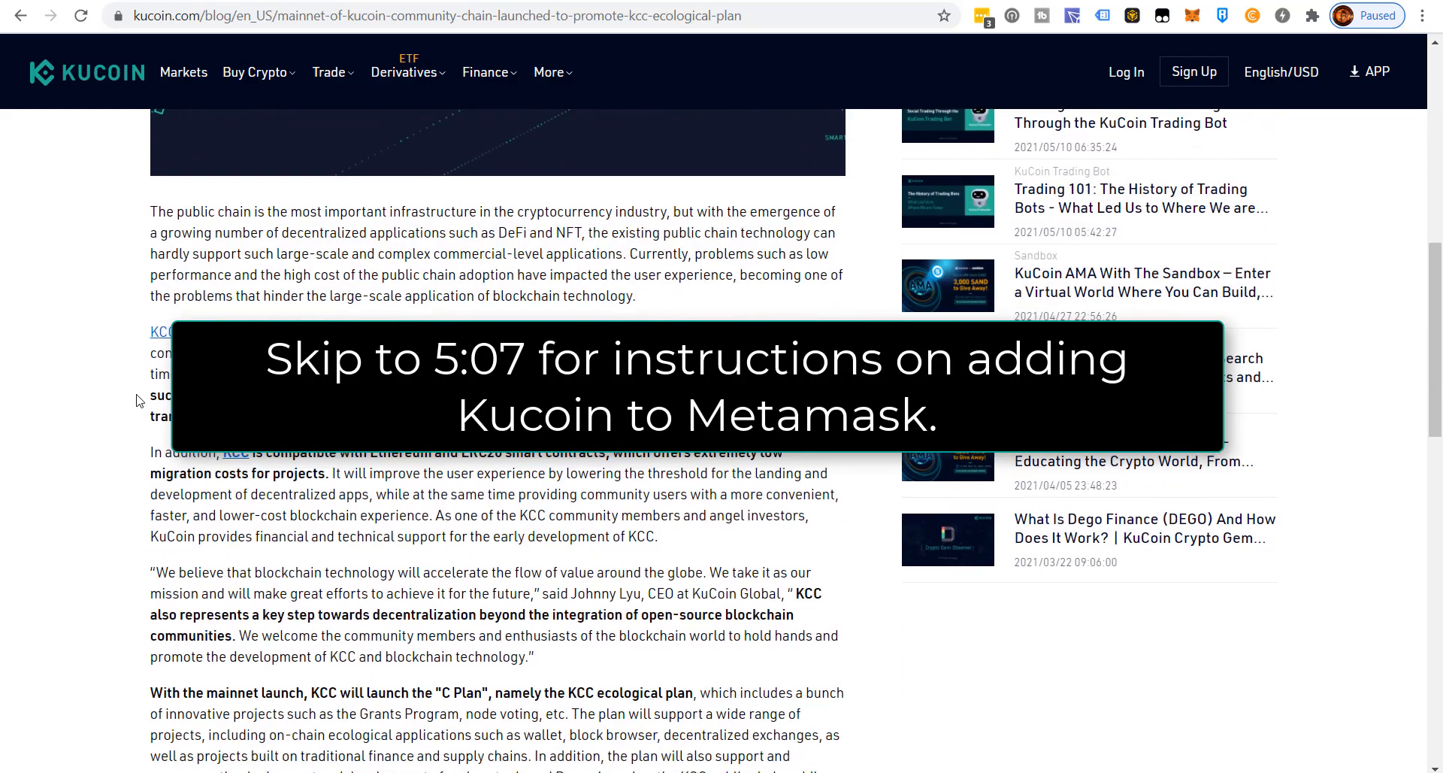
{"action": "scroll", "scroll_direction": "down", "scroll_amount": 3}
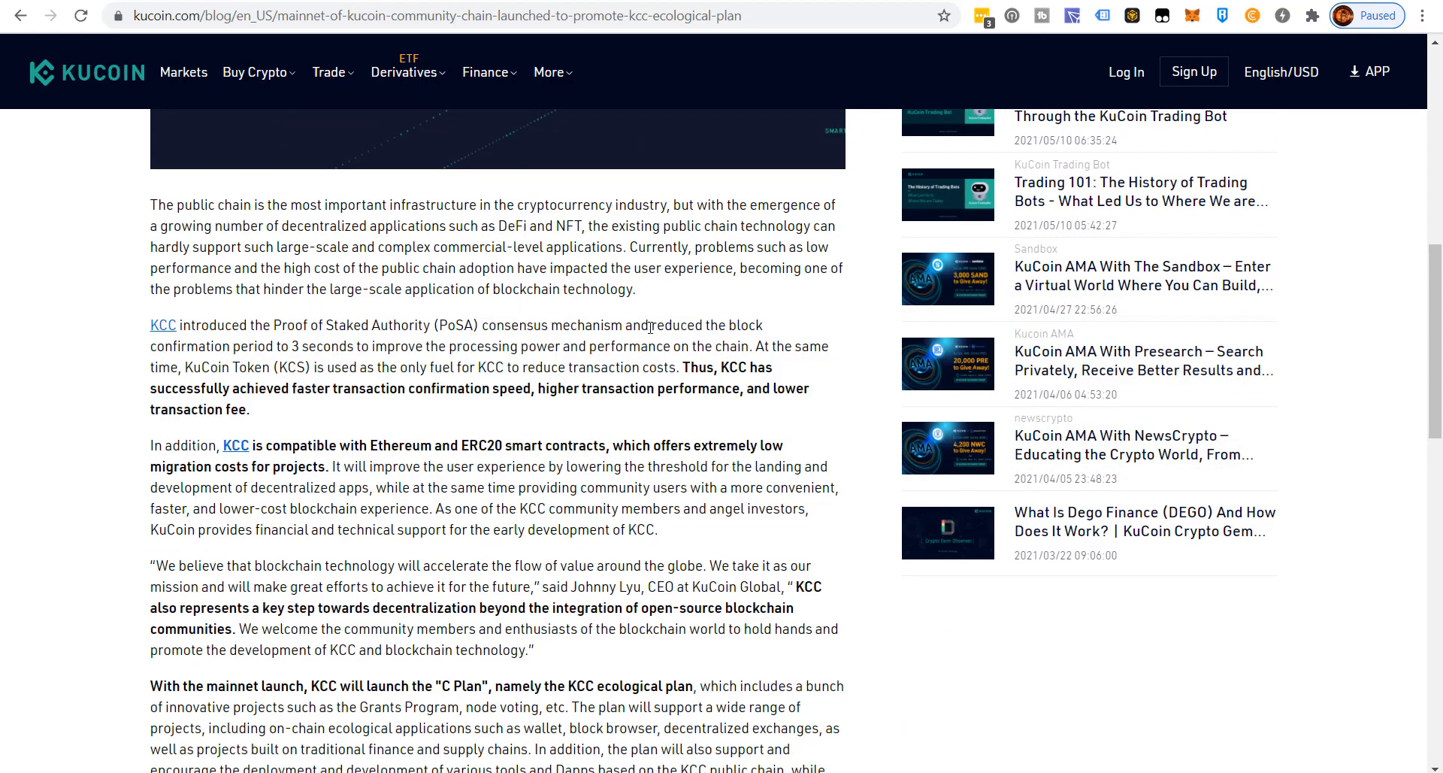
{"action": "mouse_move", "coordinate": [130, 390]}
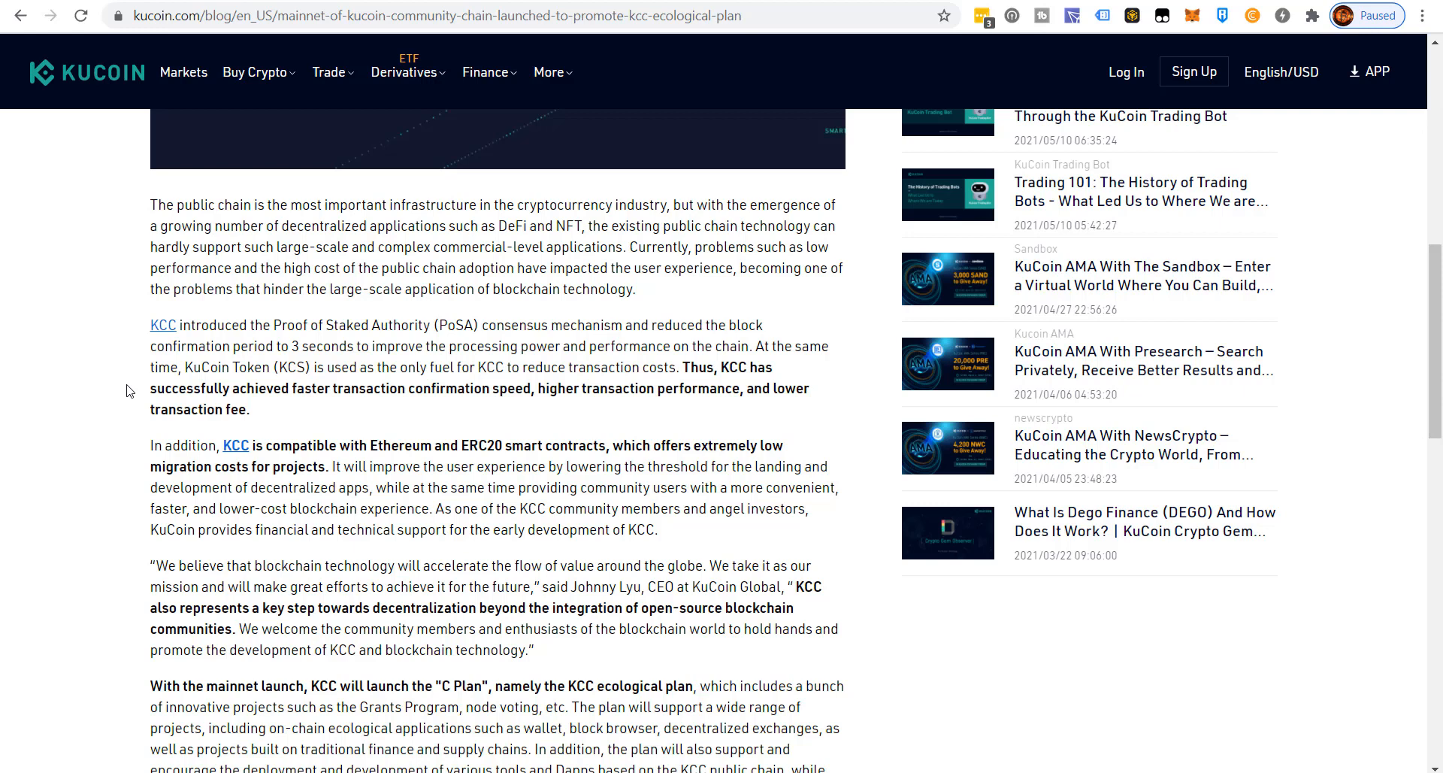
{"action": "mouse_move", "coordinate": [401, 451]}
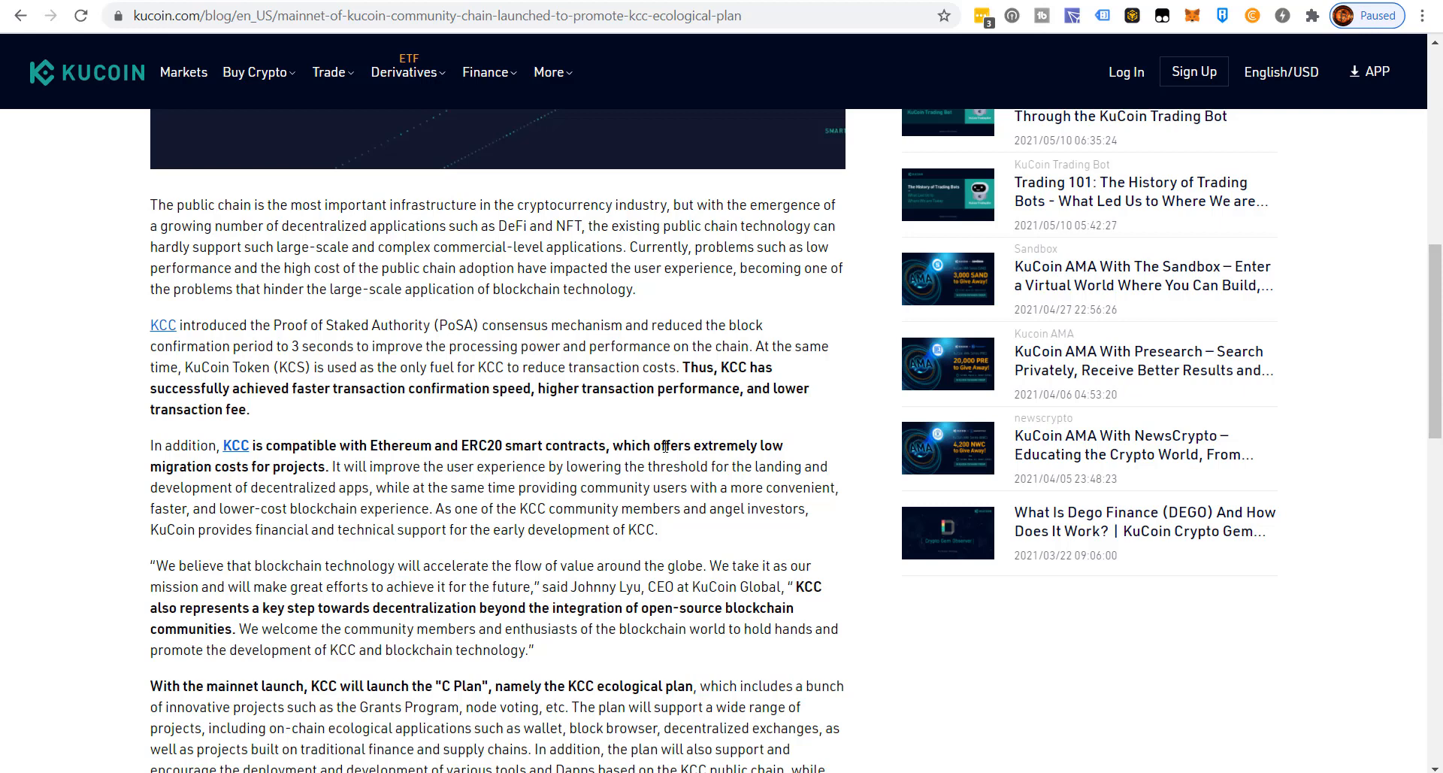
{"action": "mouse_move", "coordinate": [362, 468]}
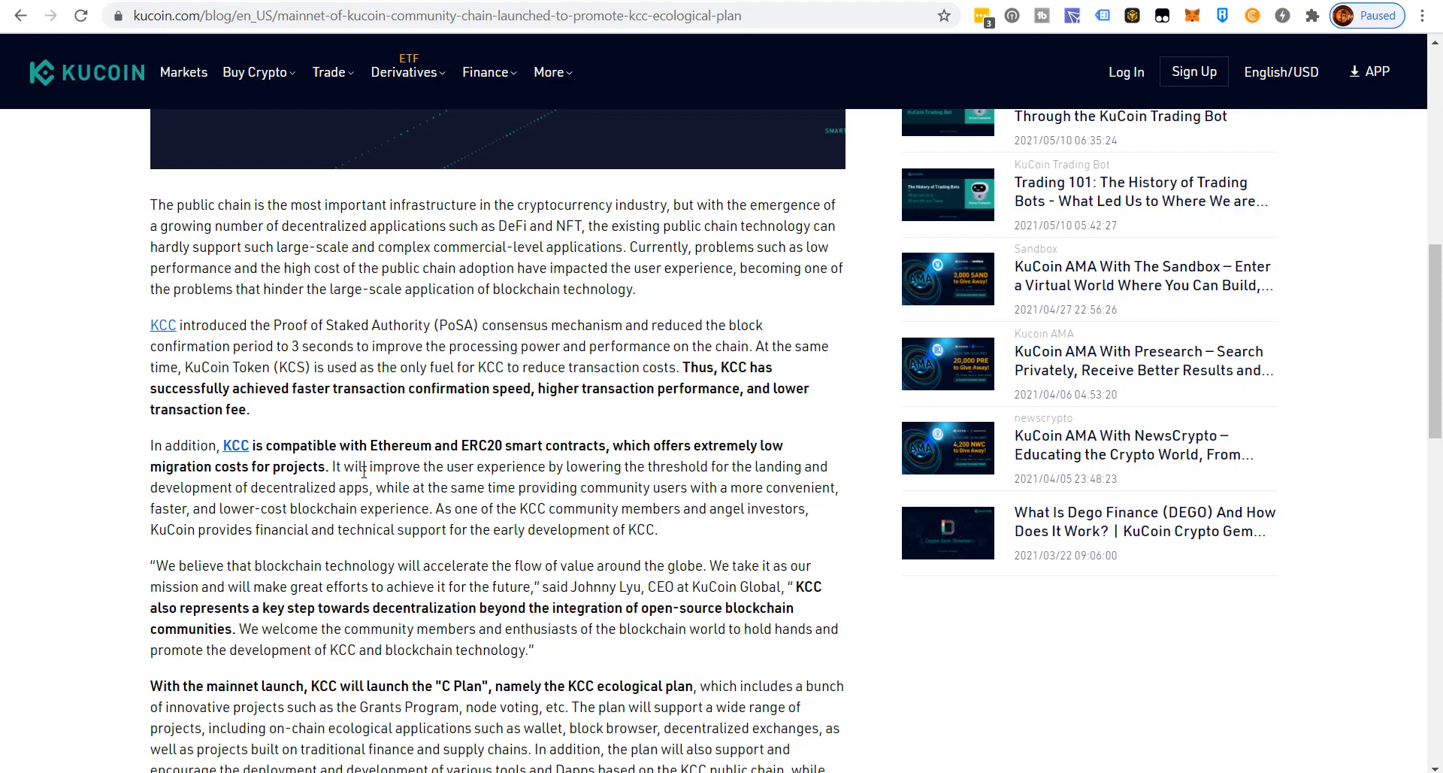
{"action": "mouse_move", "coordinate": [362, 473]}
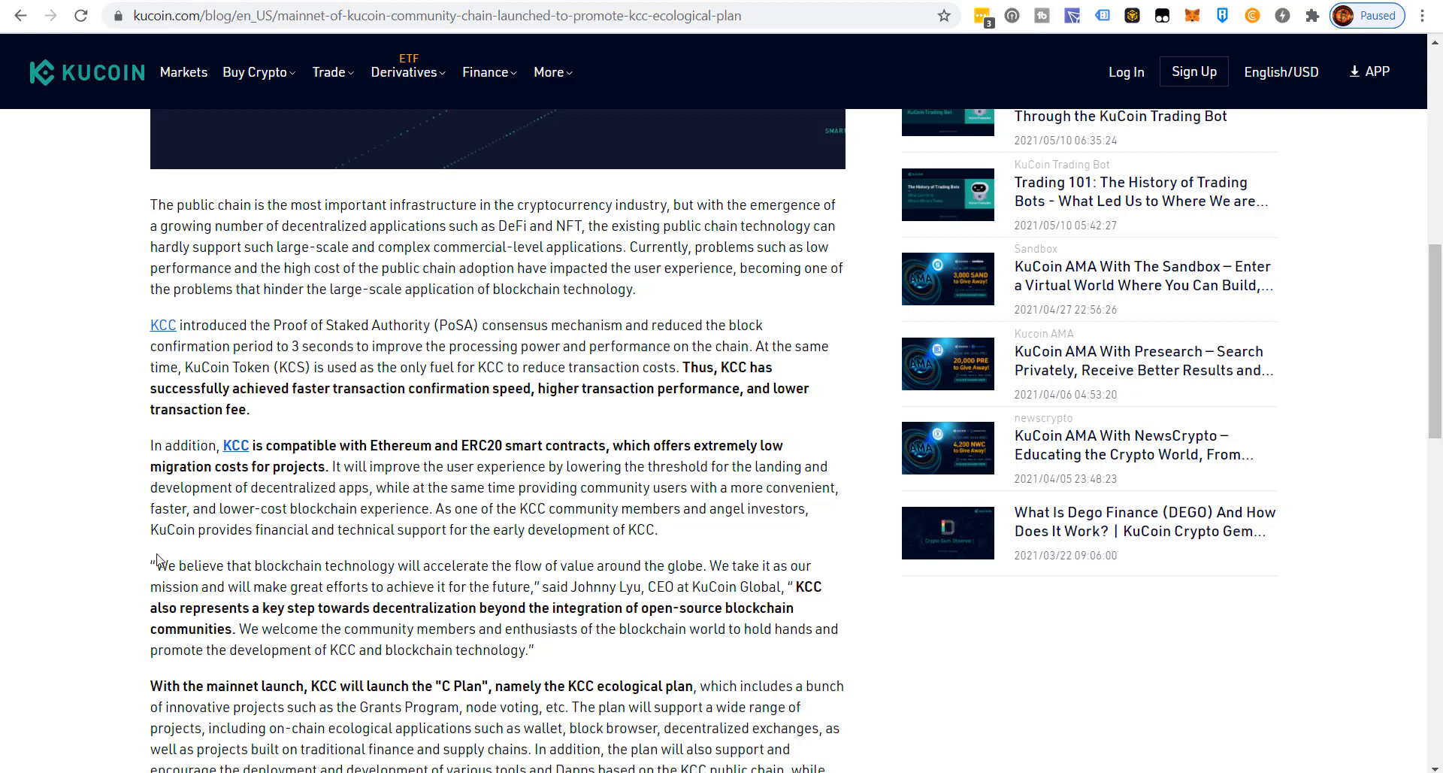
{"action": "mouse_move", "coordinate": [465, 546]}
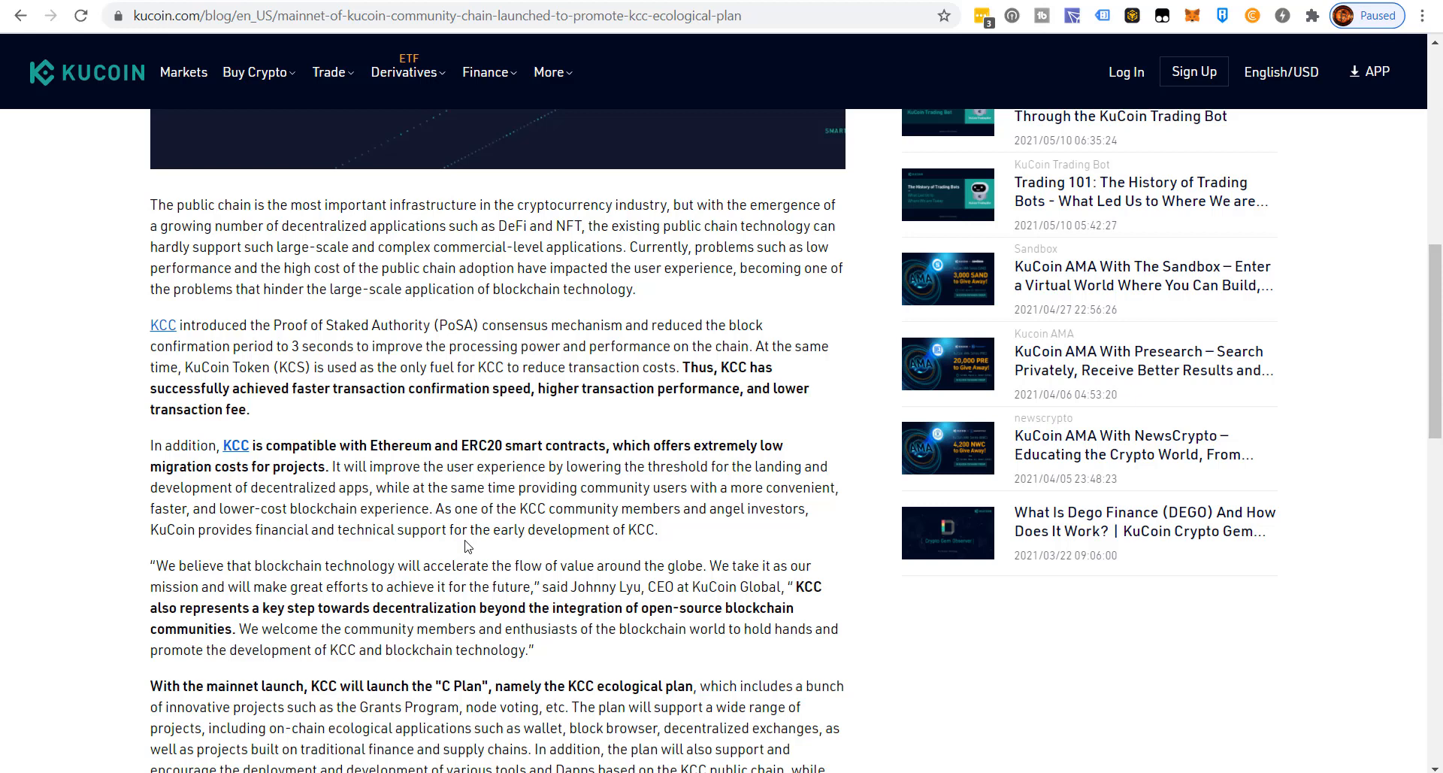
- Scroll back up to the article's title, publication date and launch announcement
{"action": "scroll", "scroll_direction": "down", "scroll_amount": 3}
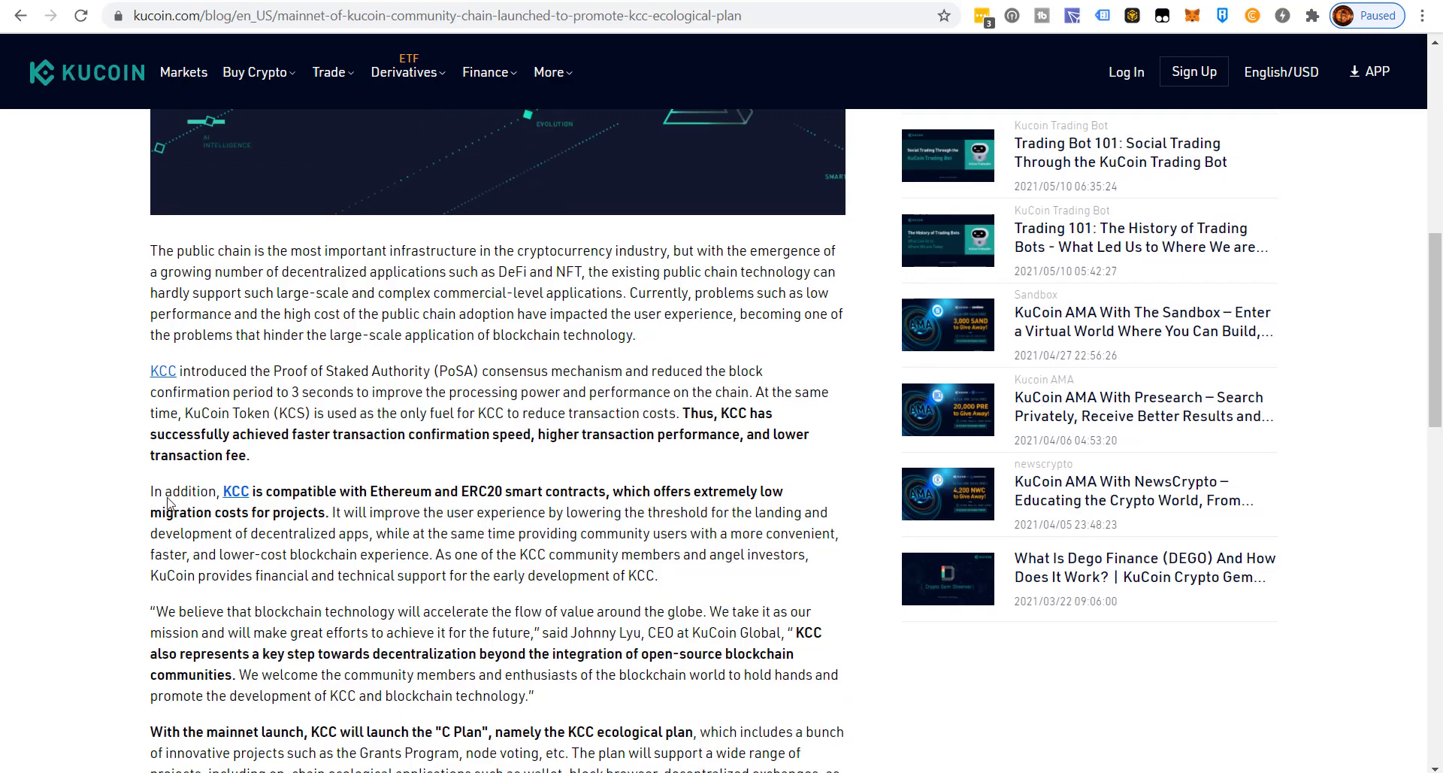
{"action": "scroll", "scroll_direction": "up", "scroll_amount": 3}
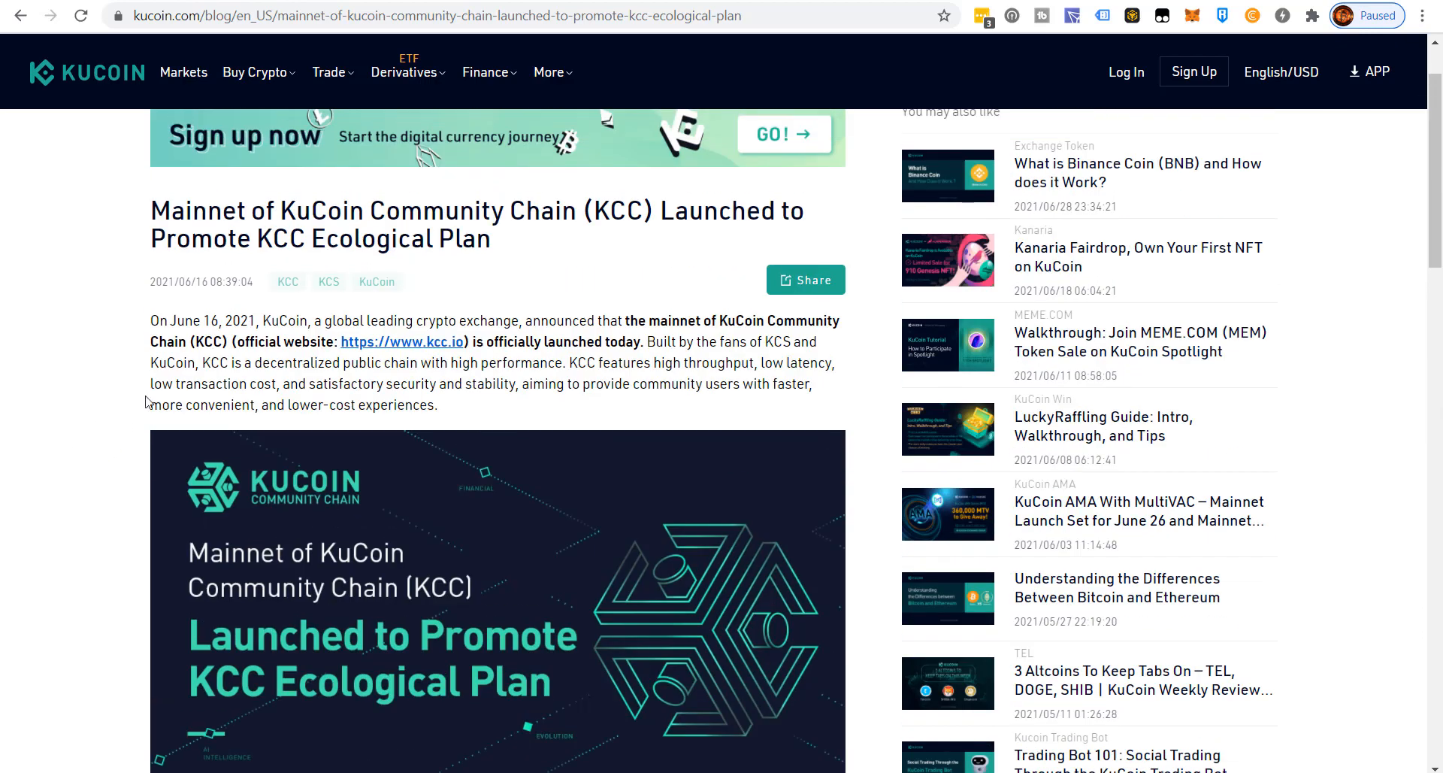
{"action": "scroll", "scroll_direction": "up", "scroll_amount": 3}
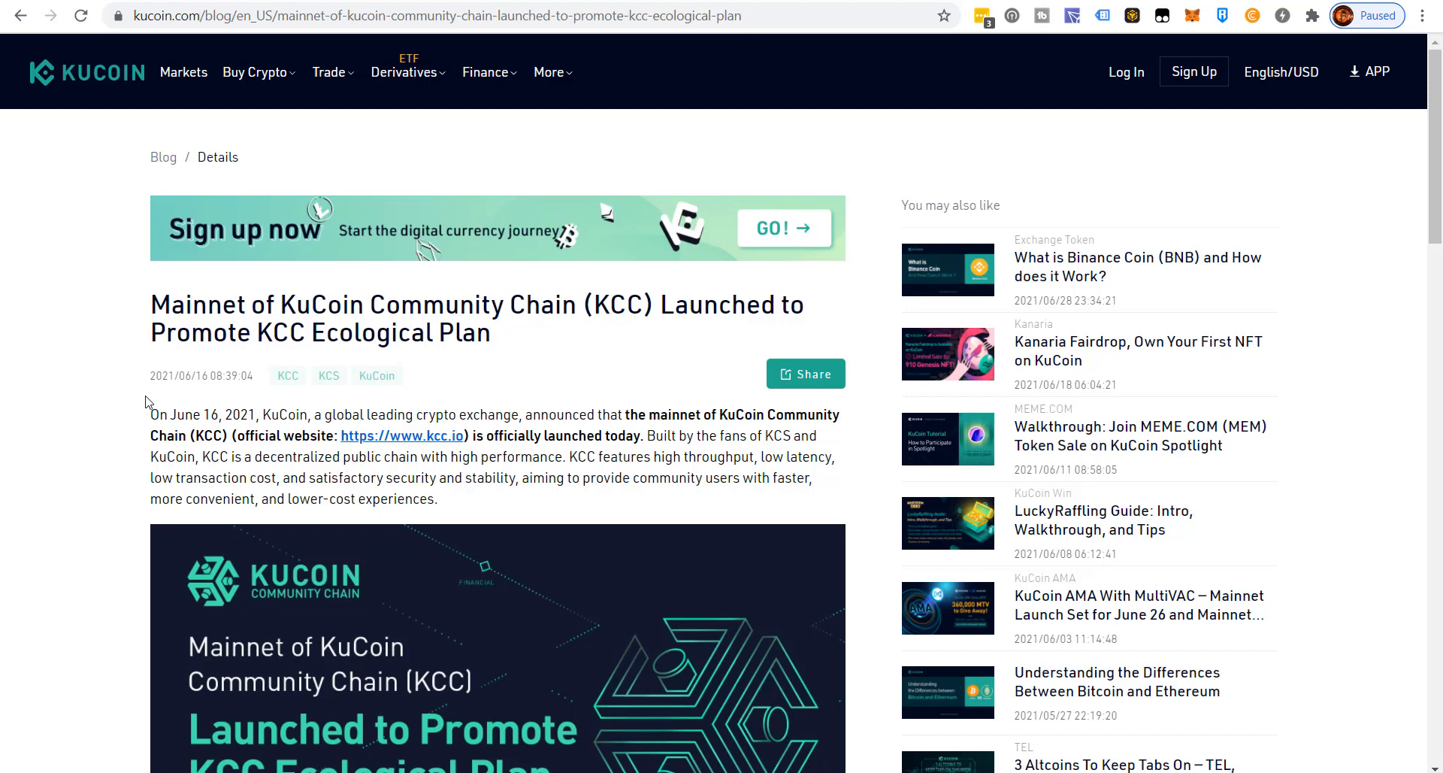
{"action": "mouse_move", "coordinate": [148, 402]}
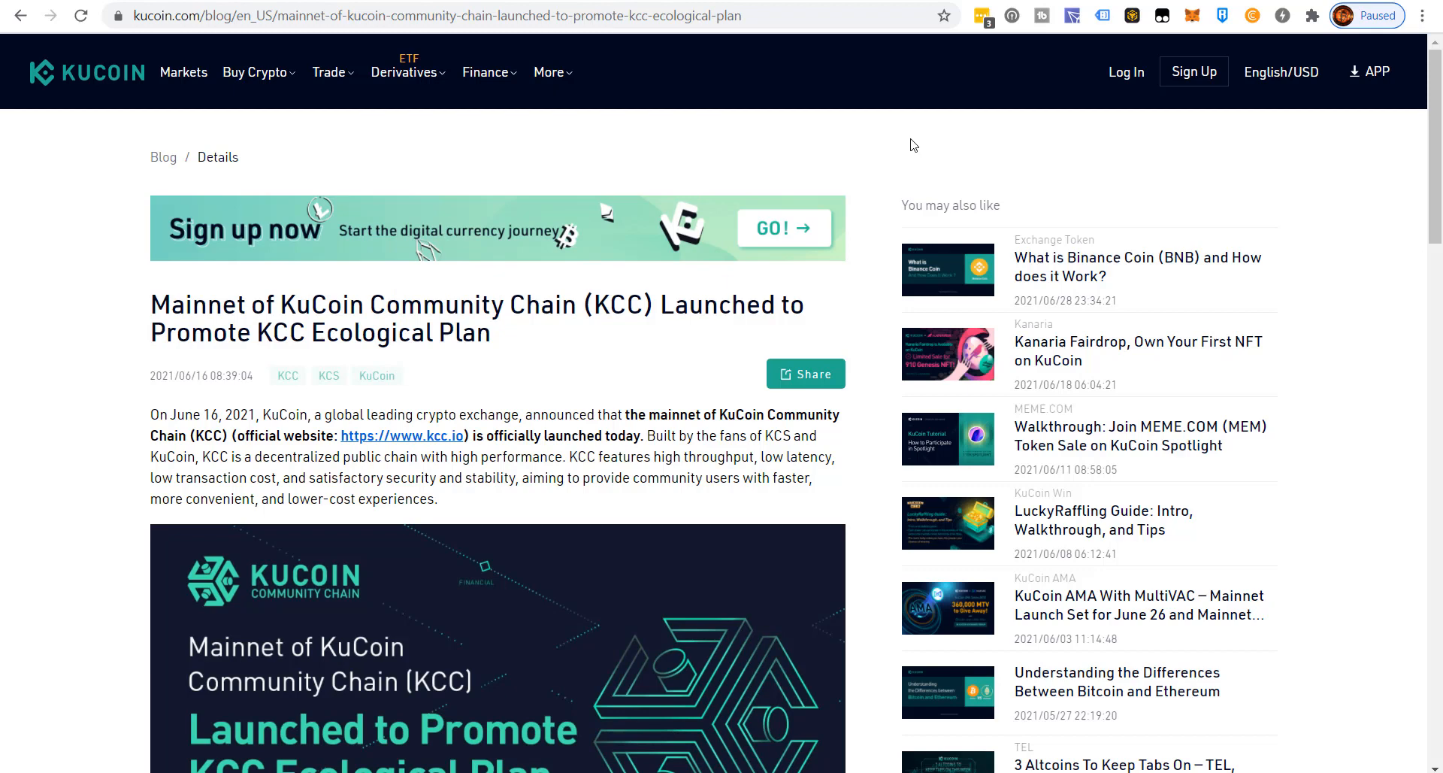
{"action": "mouse_move", "coordinate": [910, 126]}
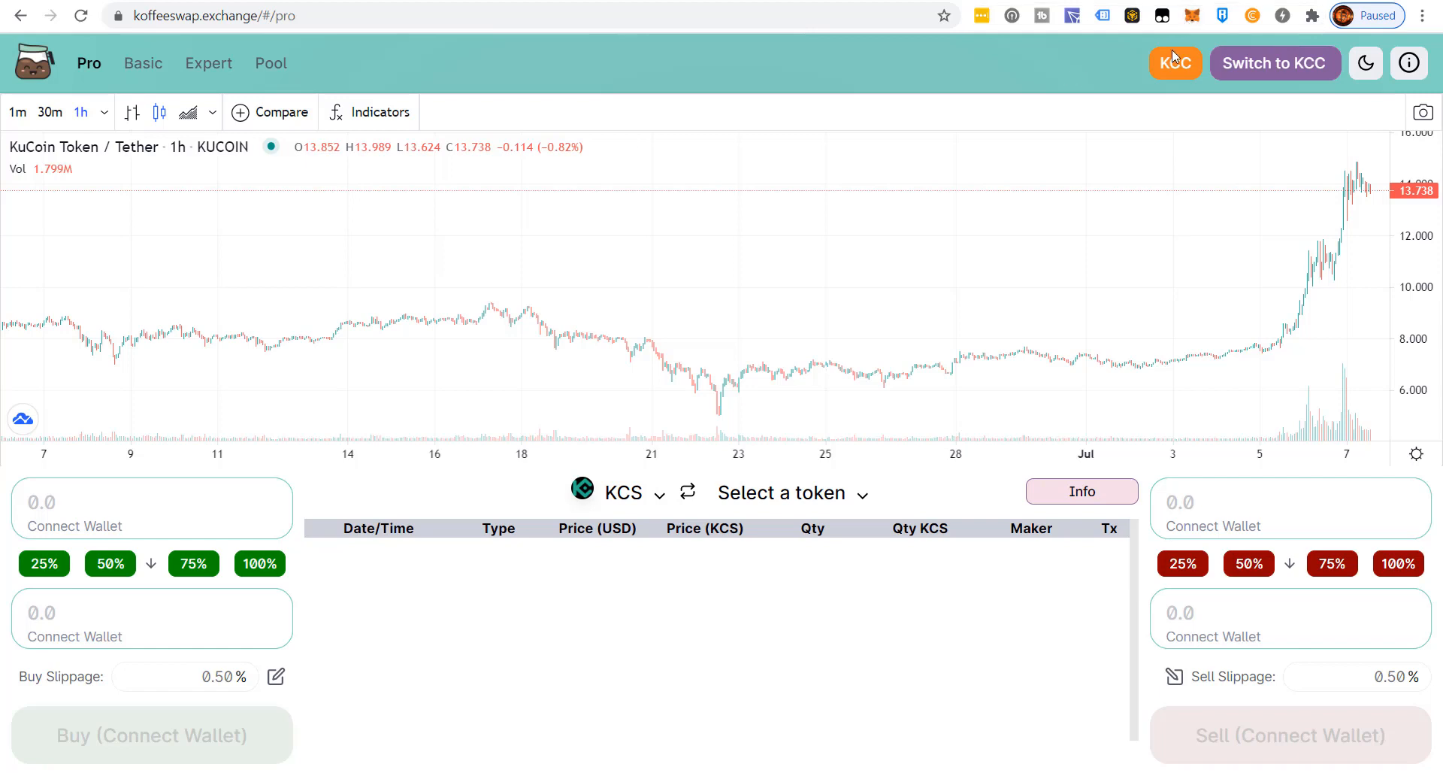
{"action": "mouse_move", "coordinate": [1105, 65]}
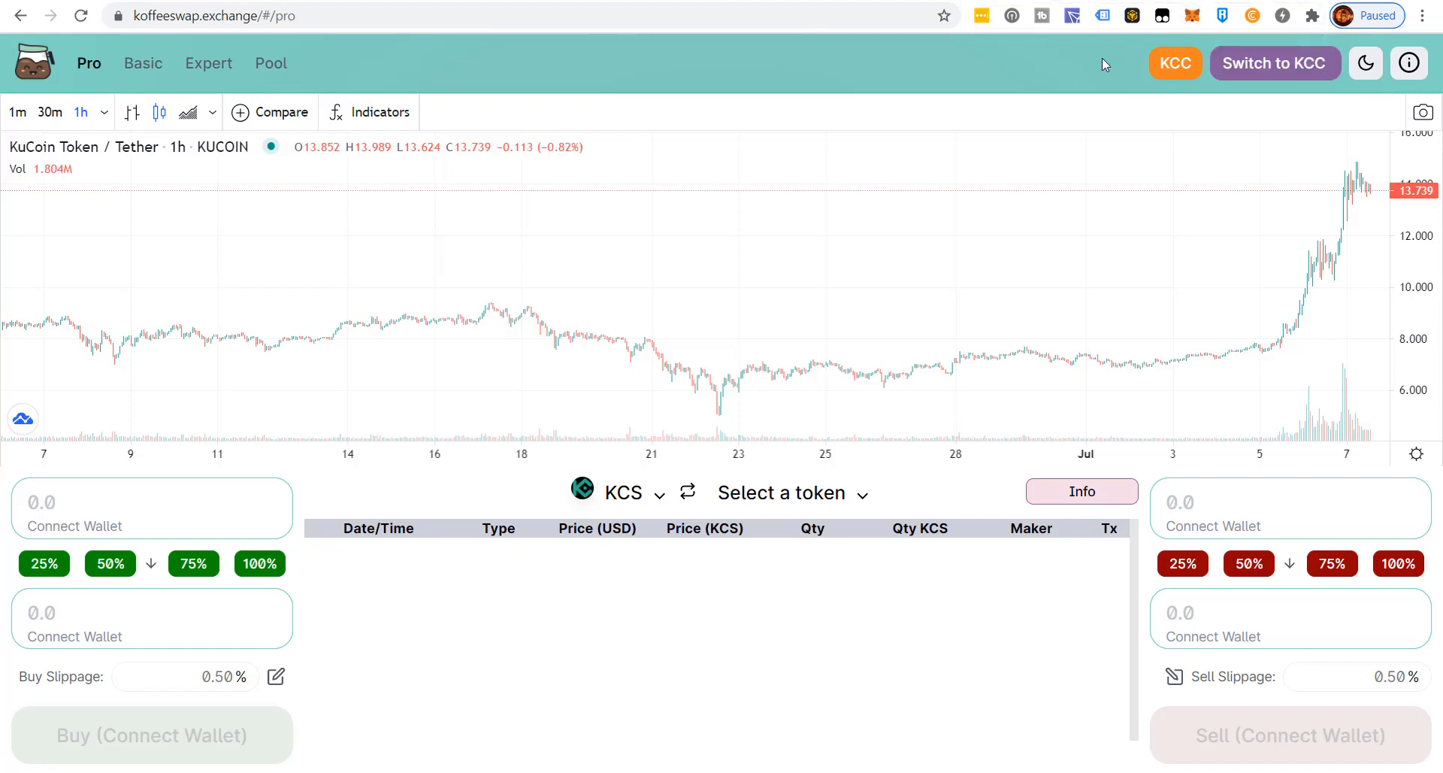
{"action": "mouse_move", "coordinate": [1249, 24]}
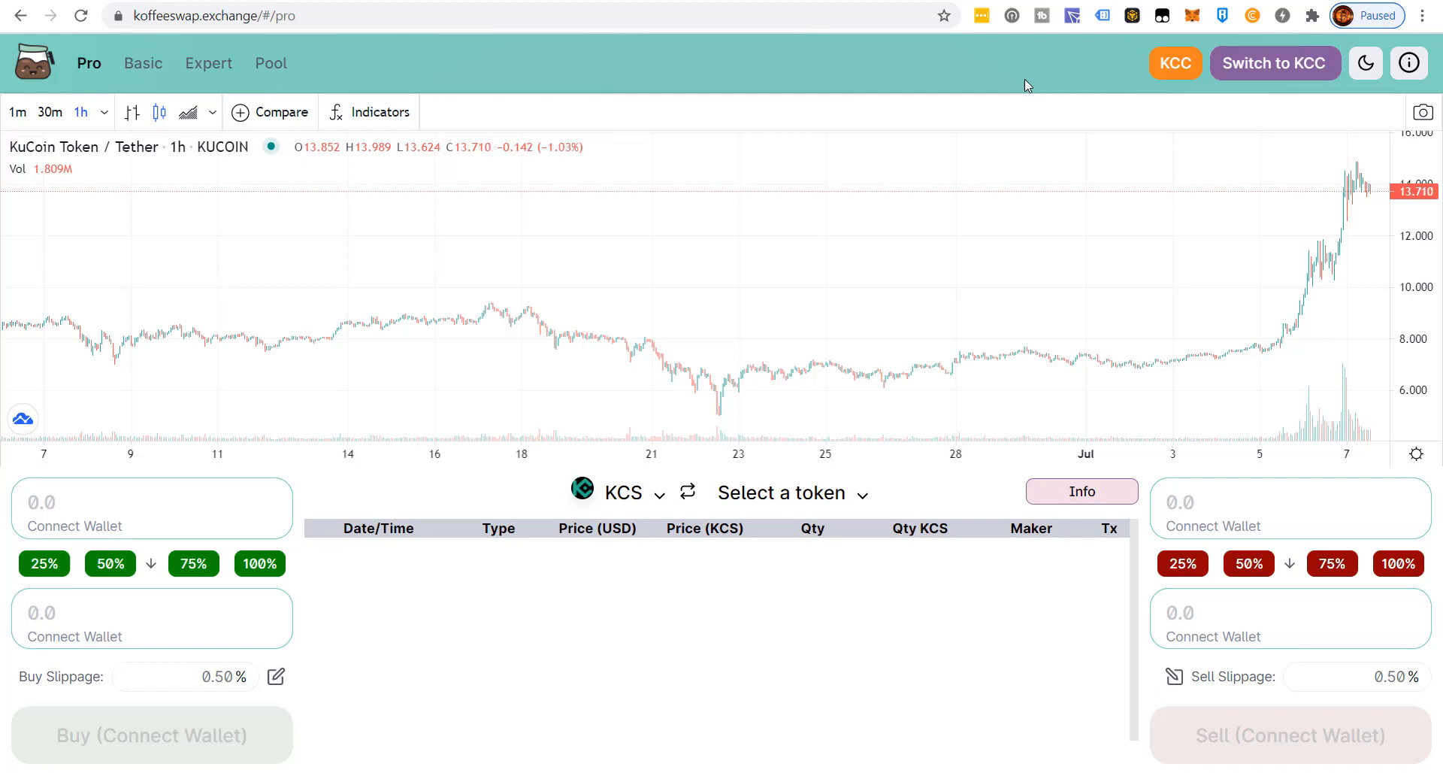
{"action": "mouse_move", "coordinate": [1206, 44]}
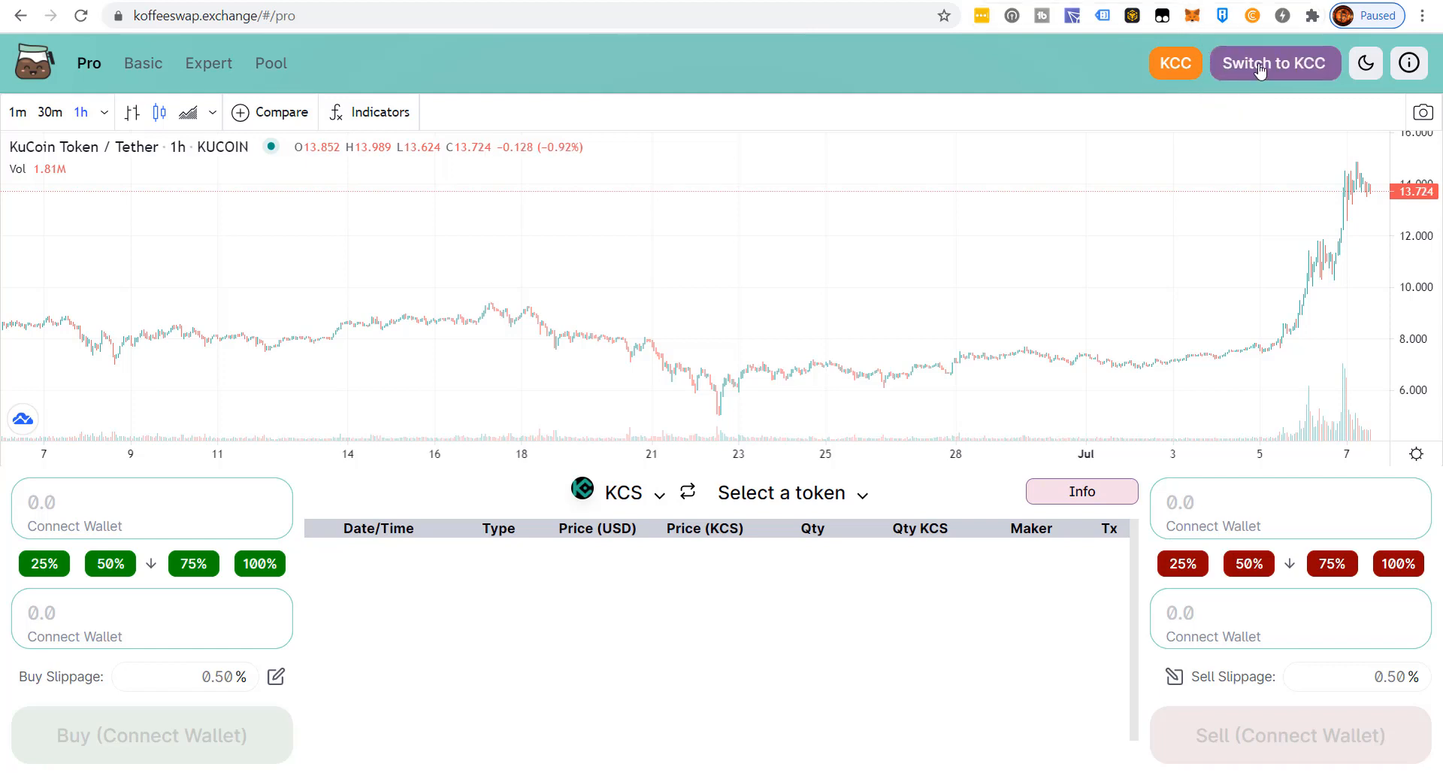
- Request KCC from KoffeeSwap, then approve adding the network and switching to it
{"action": "left_click", "coordinate": [1275, 63]}
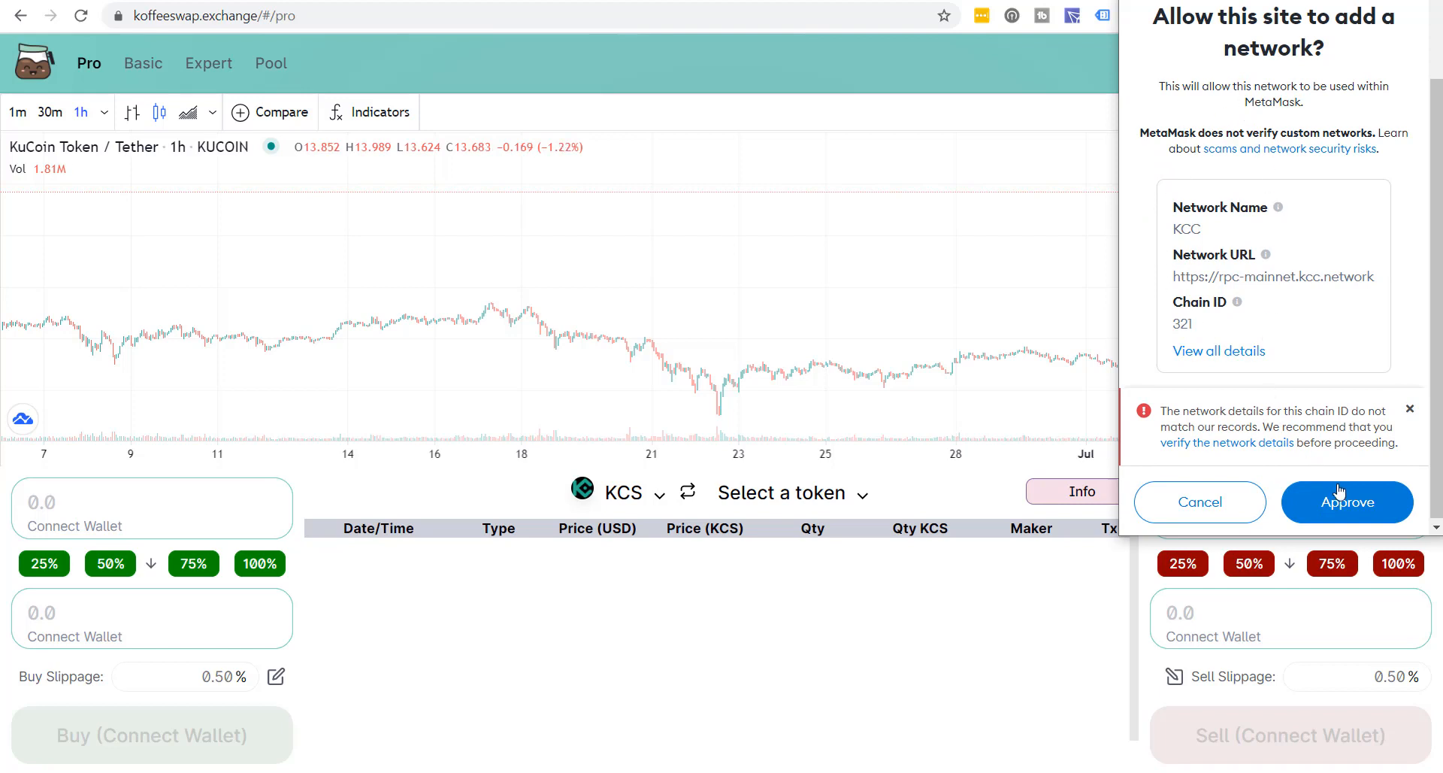
{"action": "left_click", "coordinate": [1346, 501]}
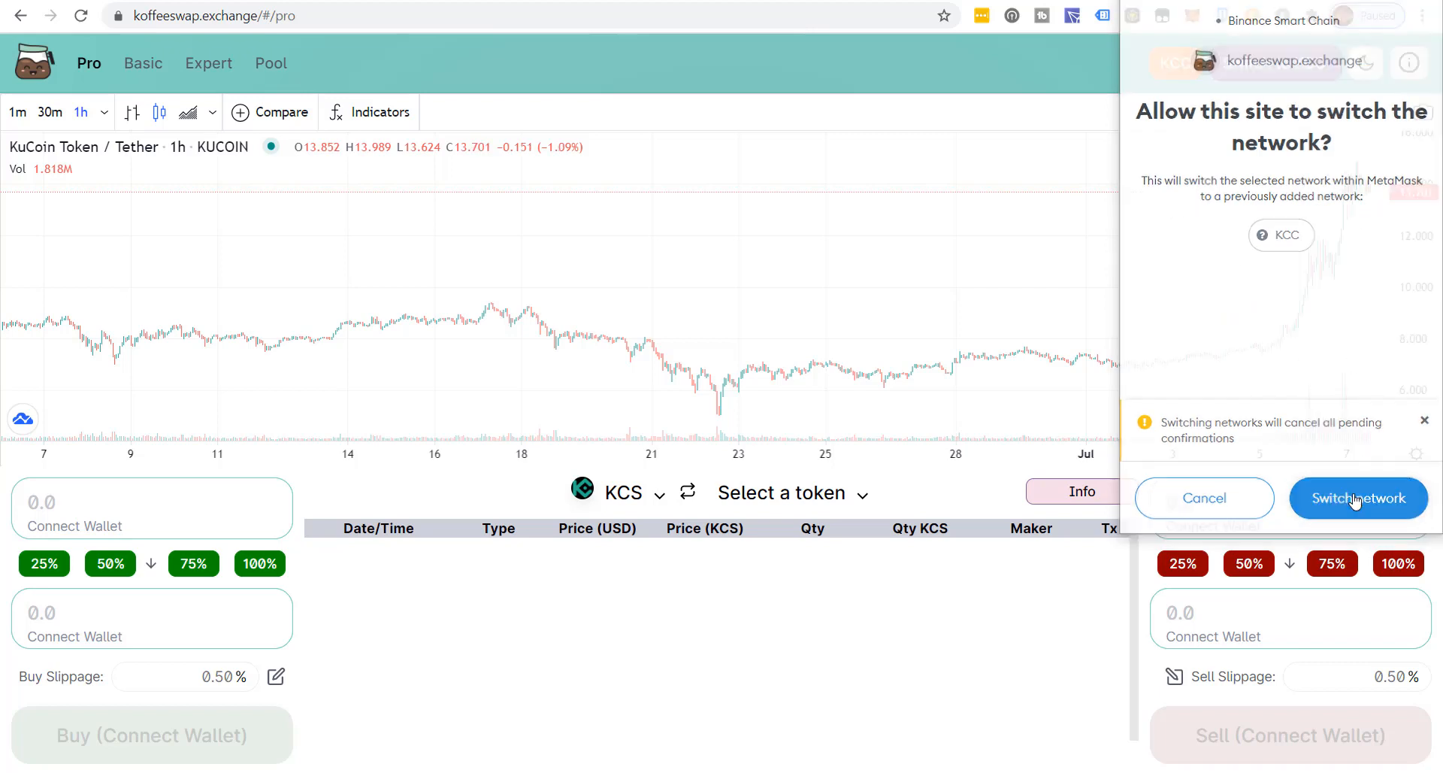
{"action": "left_click", "coordinate": [1357, 497]}
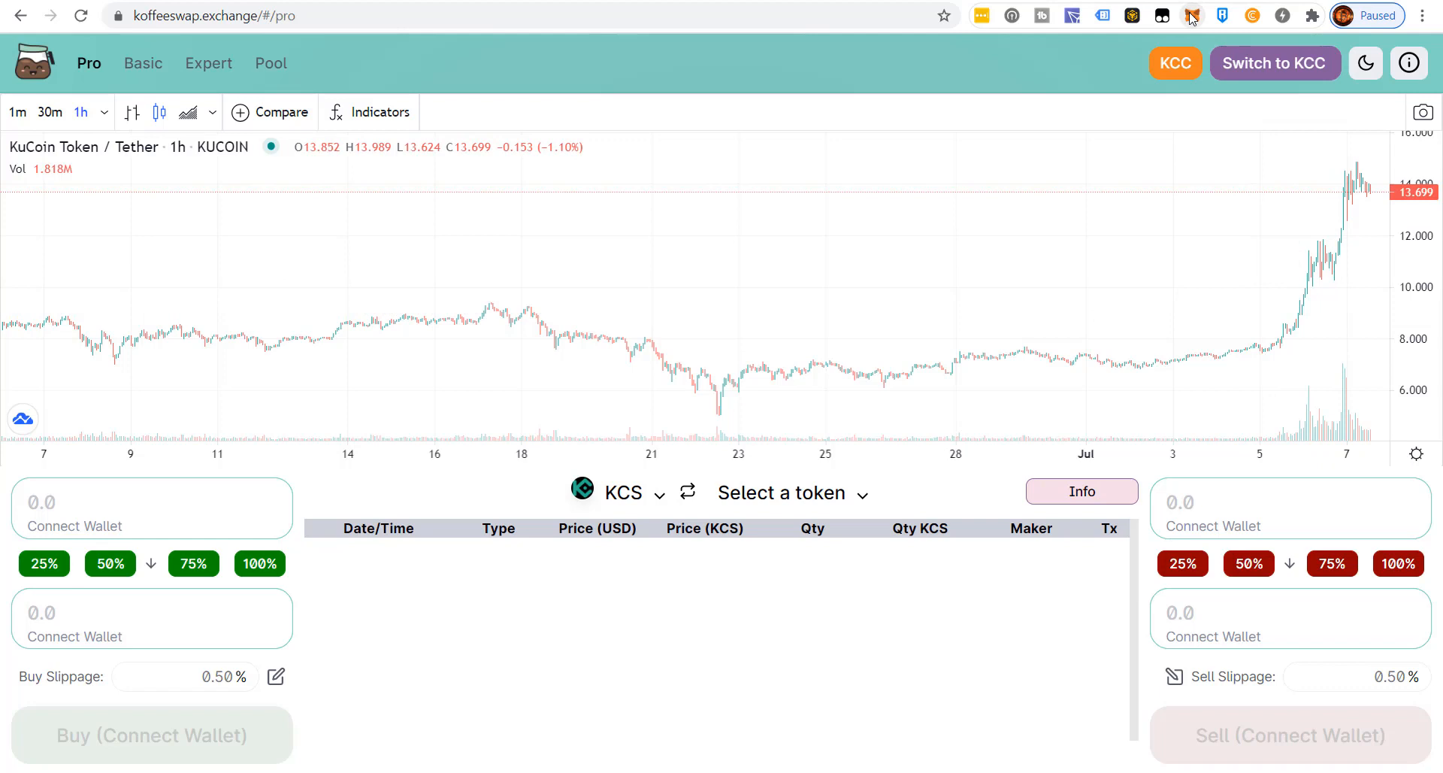
- Check the MetaMask network, reload KoffeeSwap and reconnect to show 0 KCS
{"action": "left_click", "coordinate": [1193, 16]}
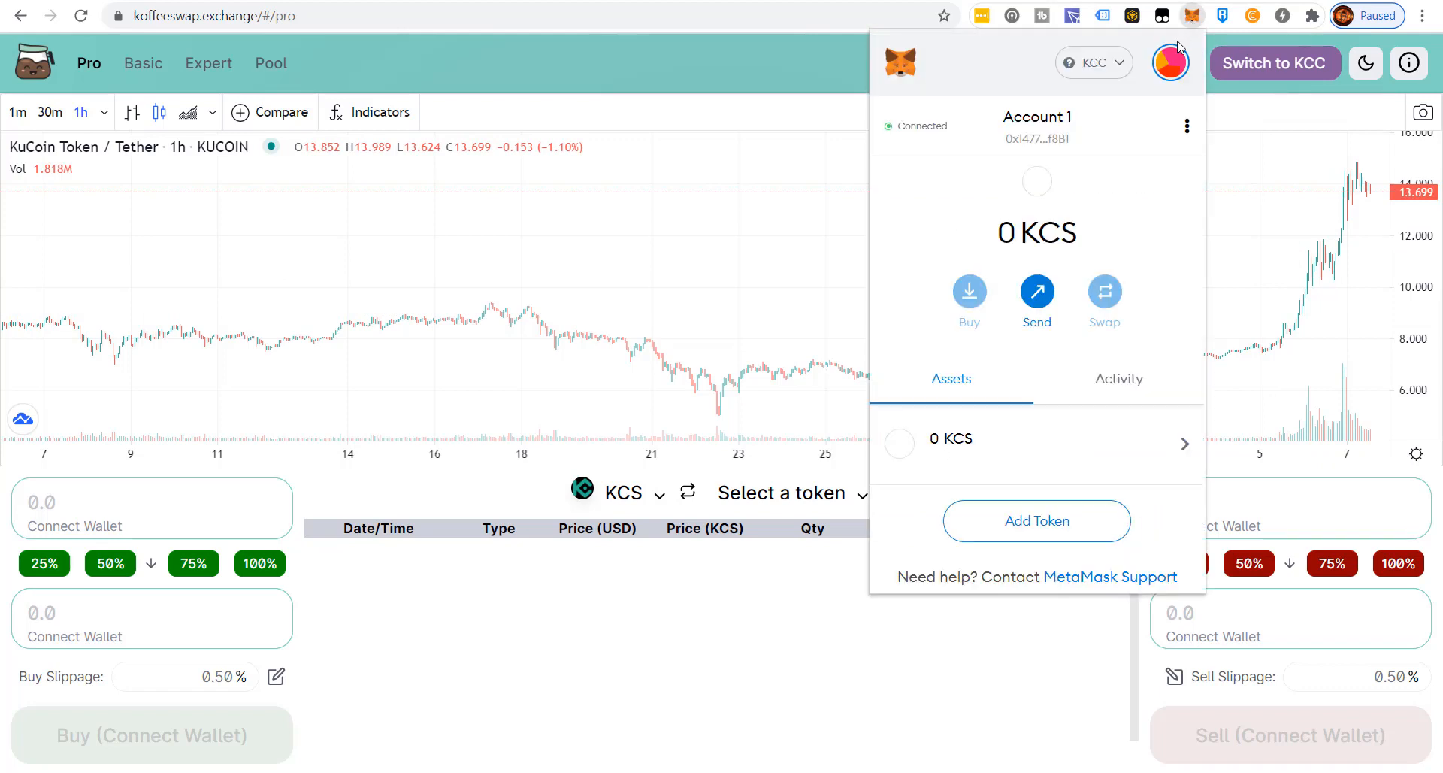
{"action": "mouse_move", "coordinate": [1078, 481]}
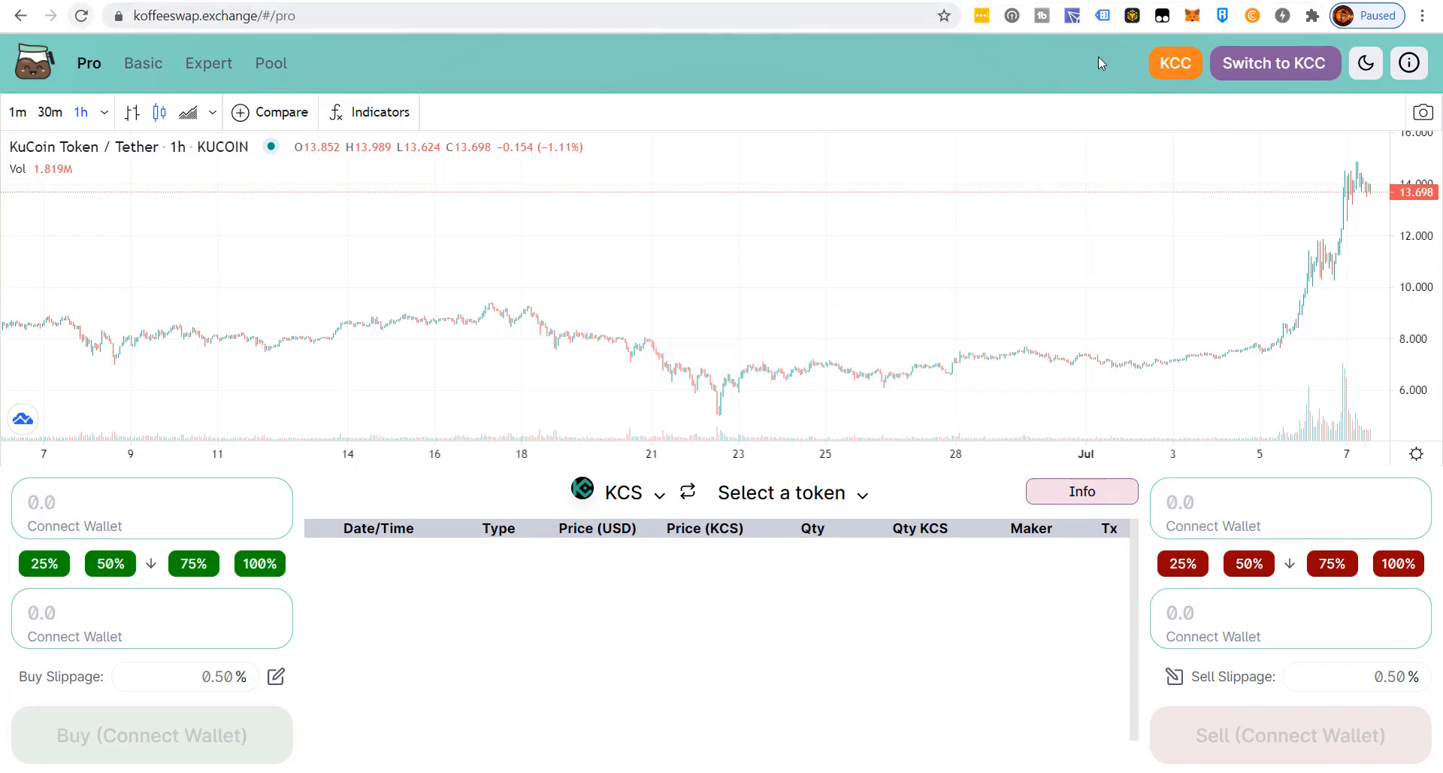
{"action": "left_click", "coordinate": [80, 16]}
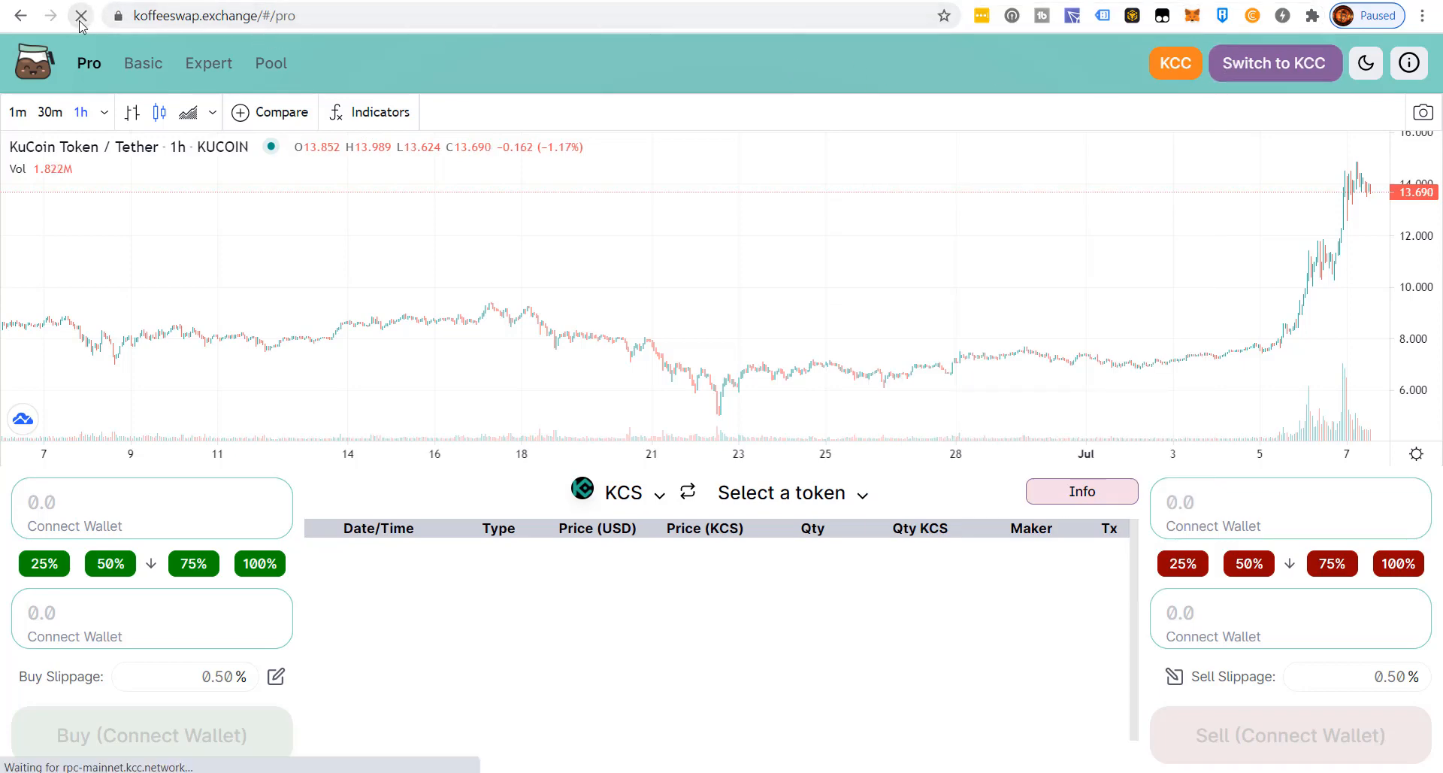
{"action": "left_click", "coordinate": [1274, 63]}
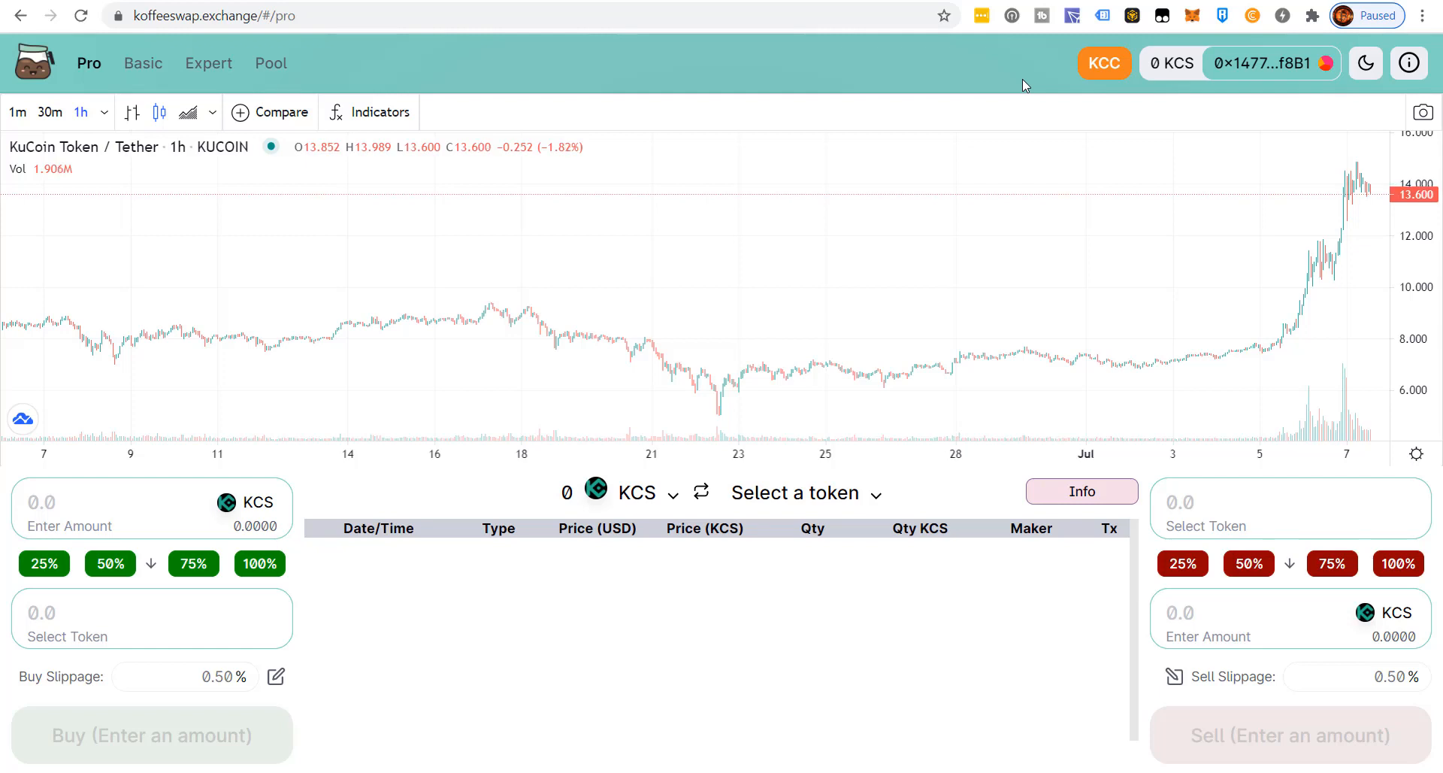
{"action": "mouse_move", "coordinate": [179, 181]}
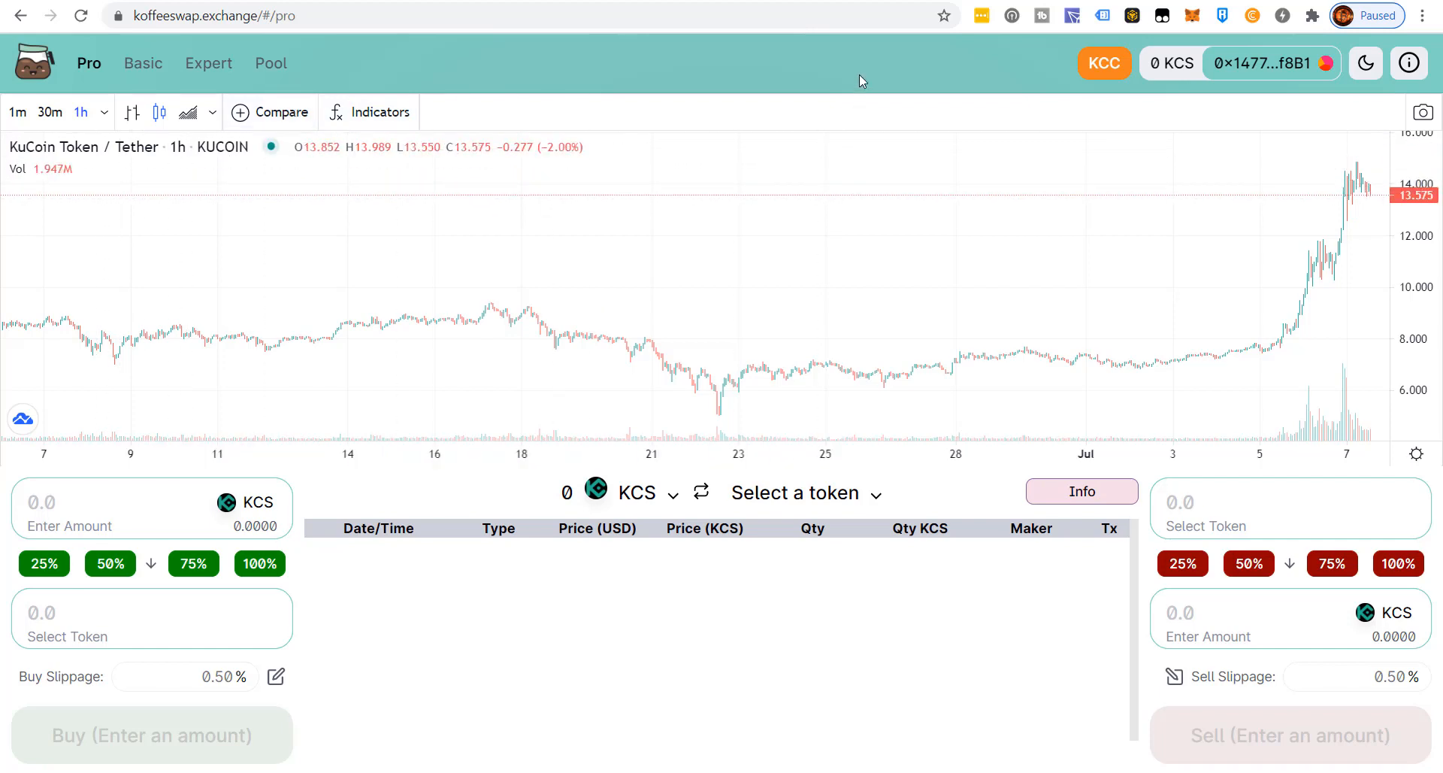
{"action": "mouse_move", "coordinate": [987, 85]}
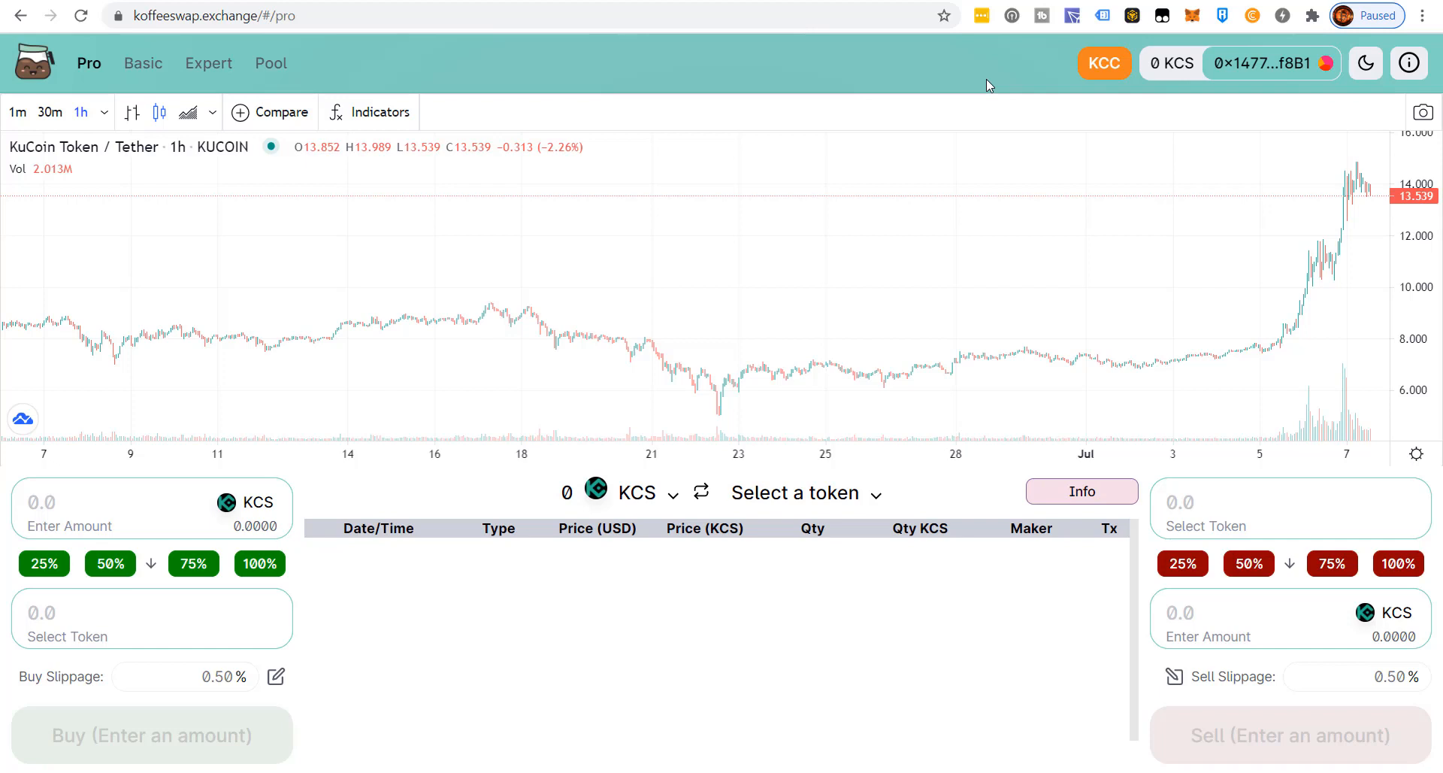
{"action": "left_click", "coordinate": [1192, 16]}
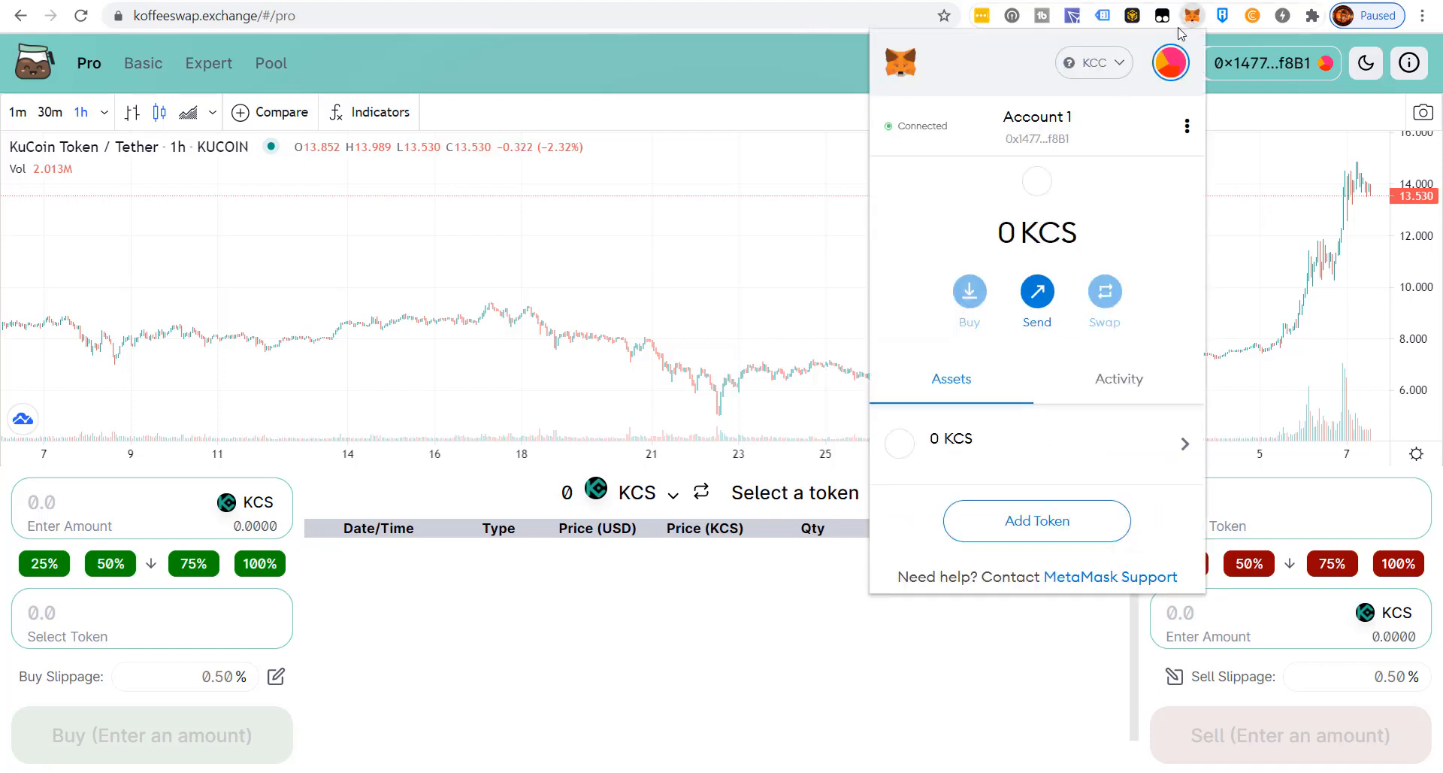
{"action": "left_click", "coordinate": [1077, 62]}
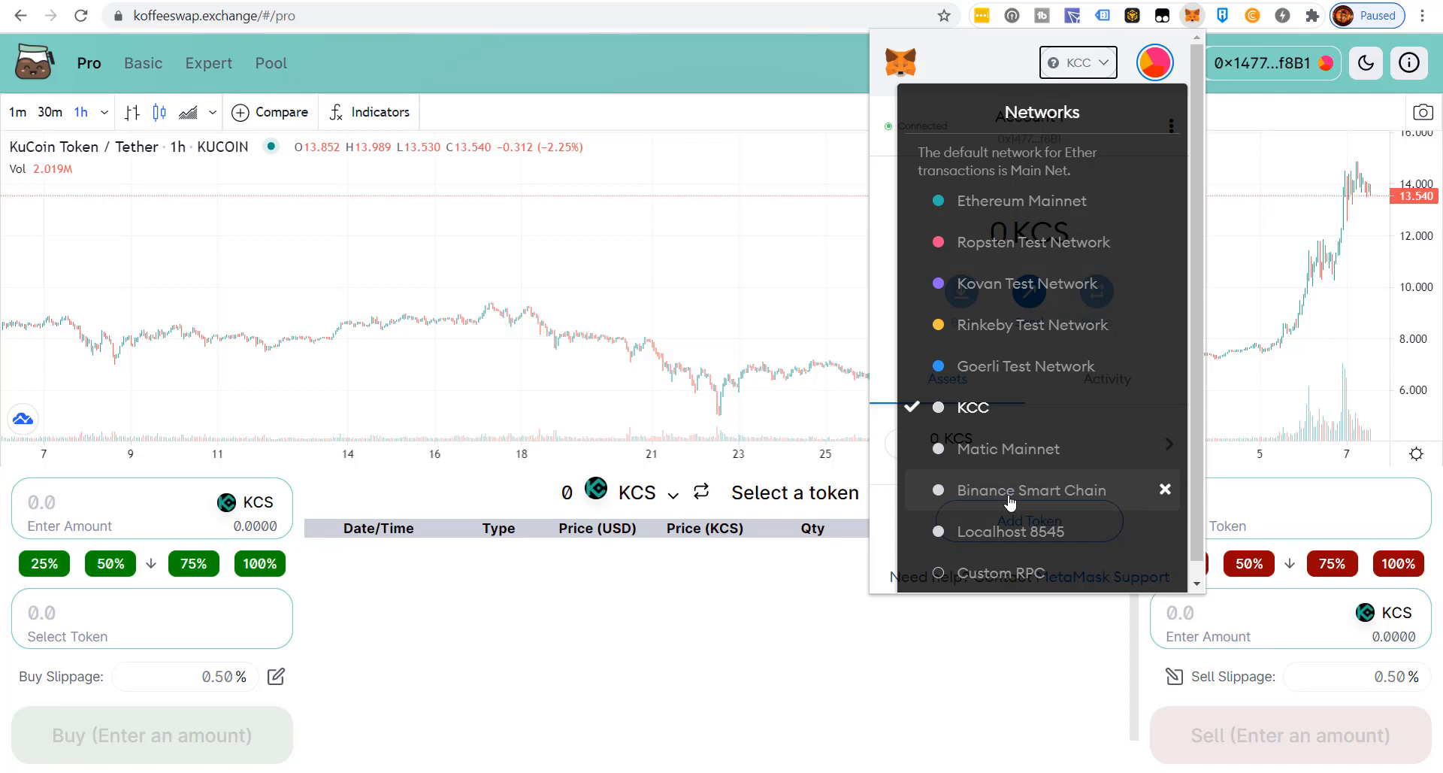
{"action": "mouse_move", "coordinate": [812, 79]}
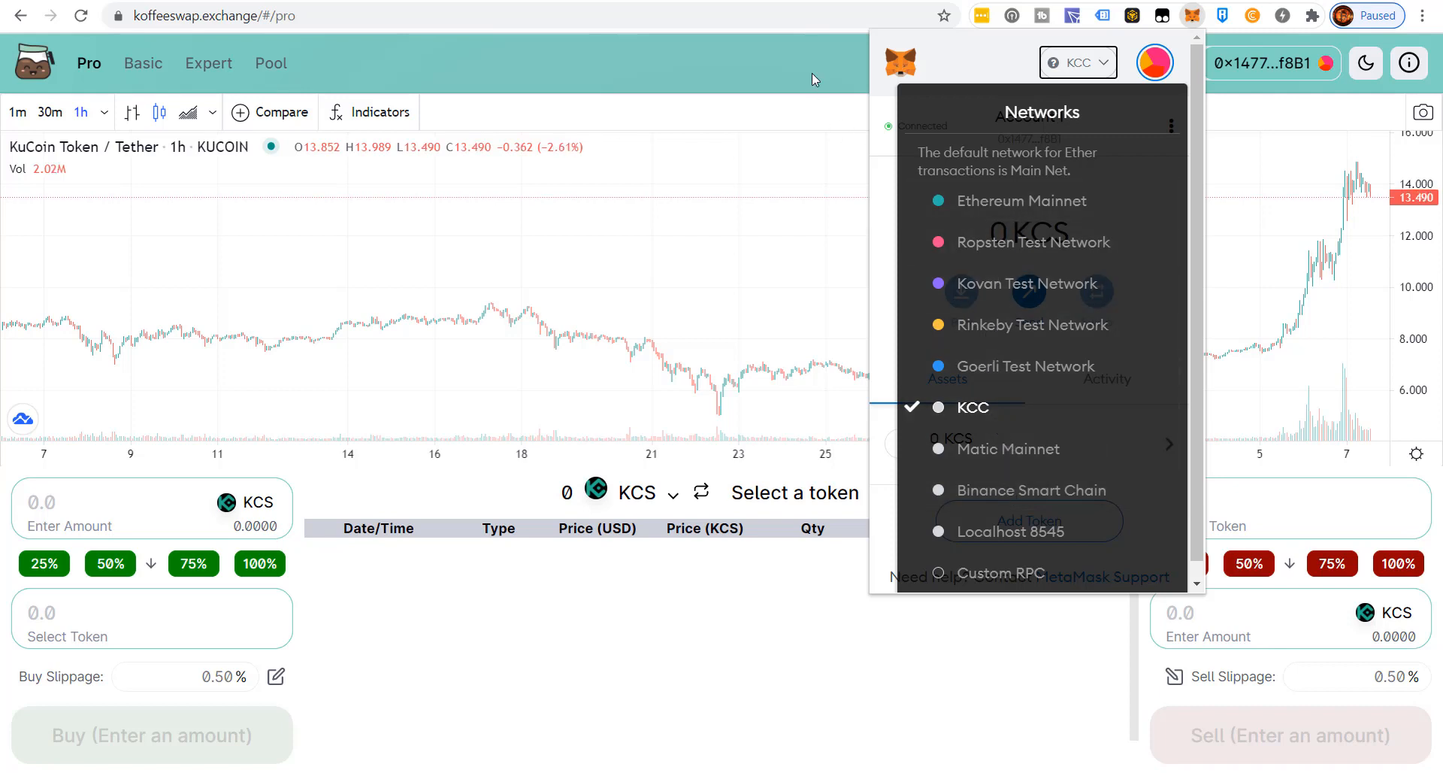
{"action": "left_click", "coordinate": [812, 75]}
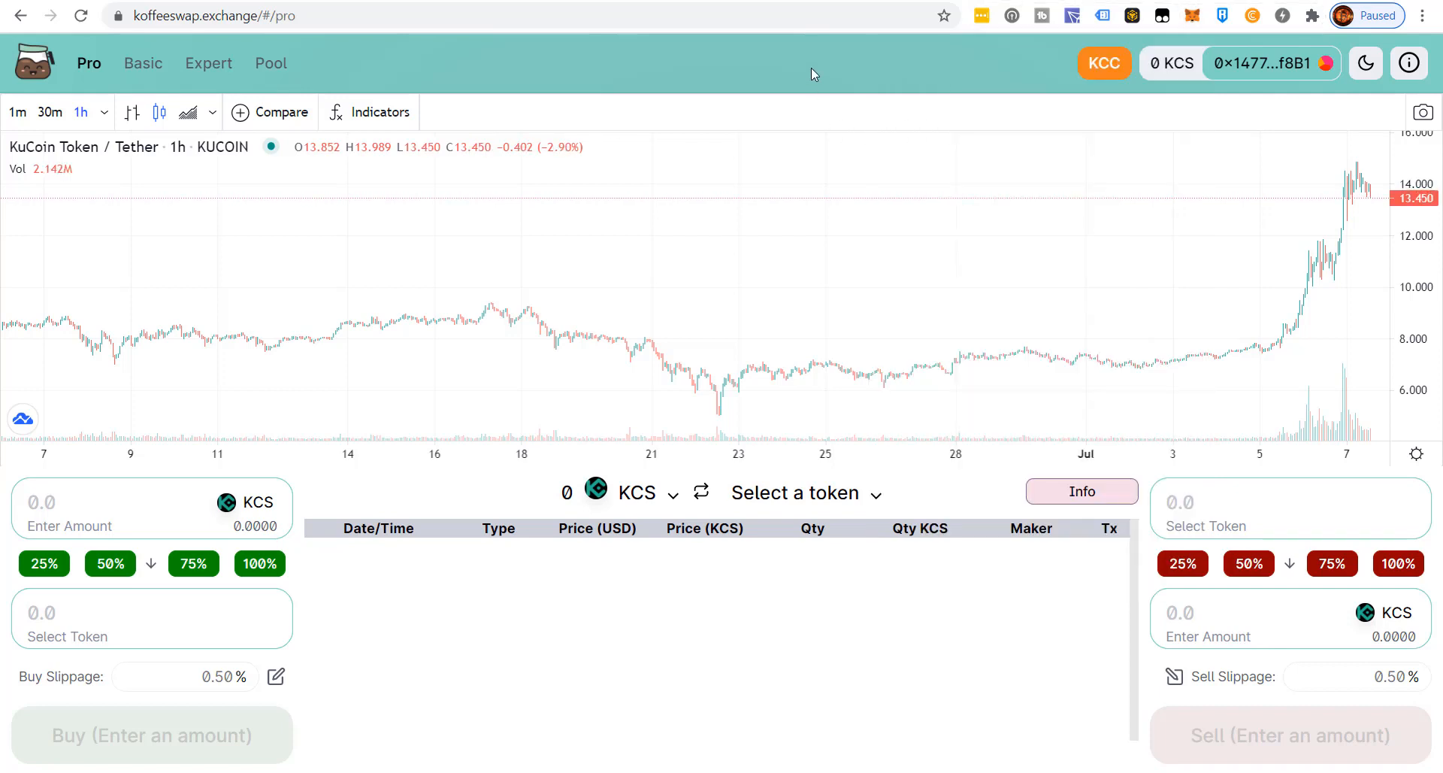